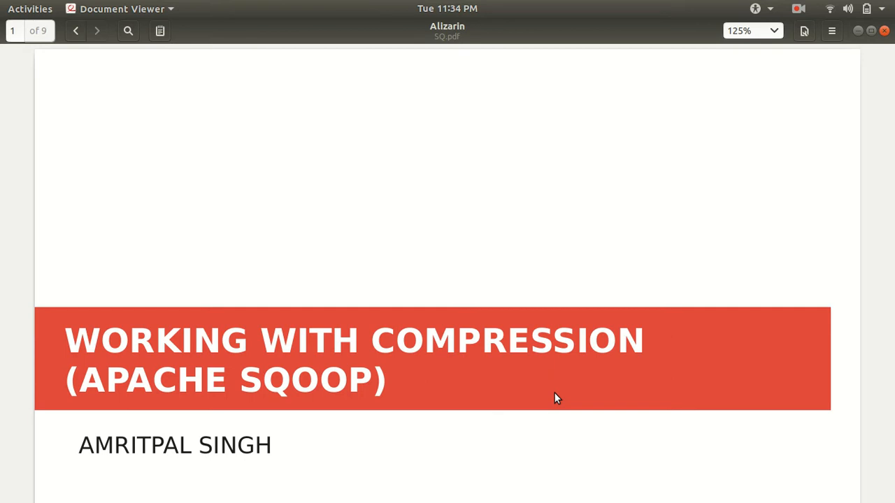
Scroll from the title slide to page 2 on the two benefits of file compression
scroll(down, 3)
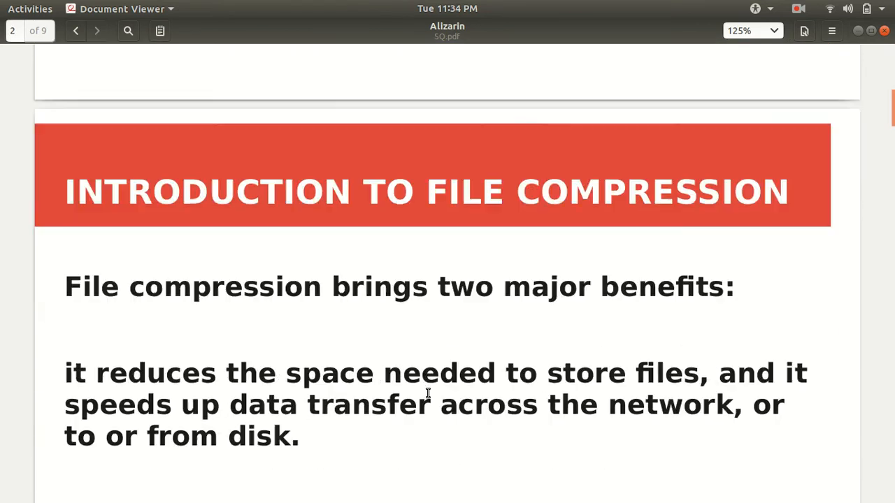
scroll(up, 3)
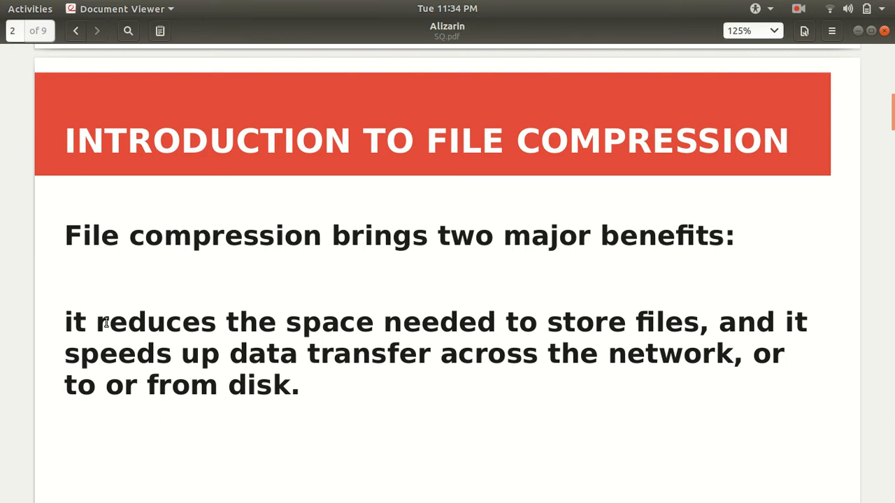
mouse_move(63, 315)
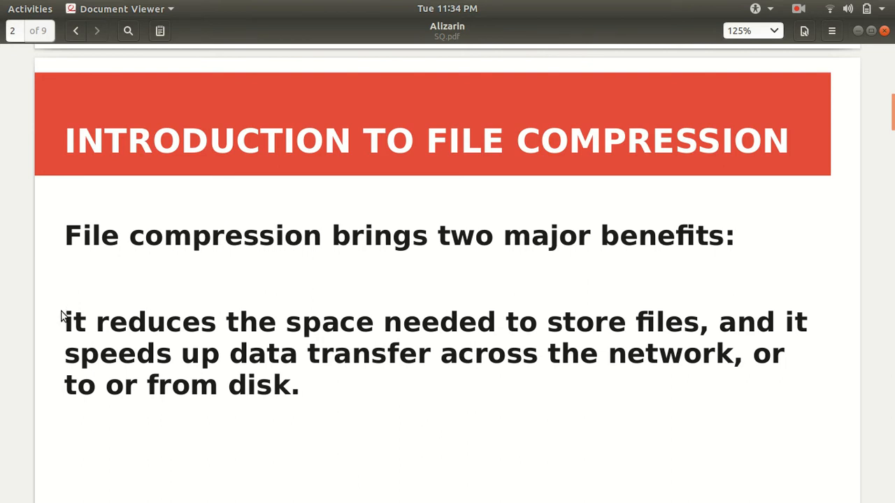
mouse_move(627, 321)
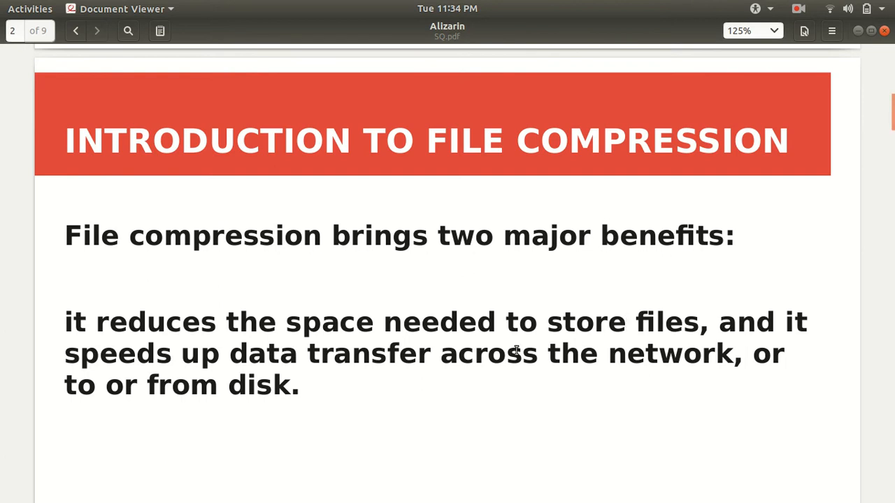
scroll(down, 3)
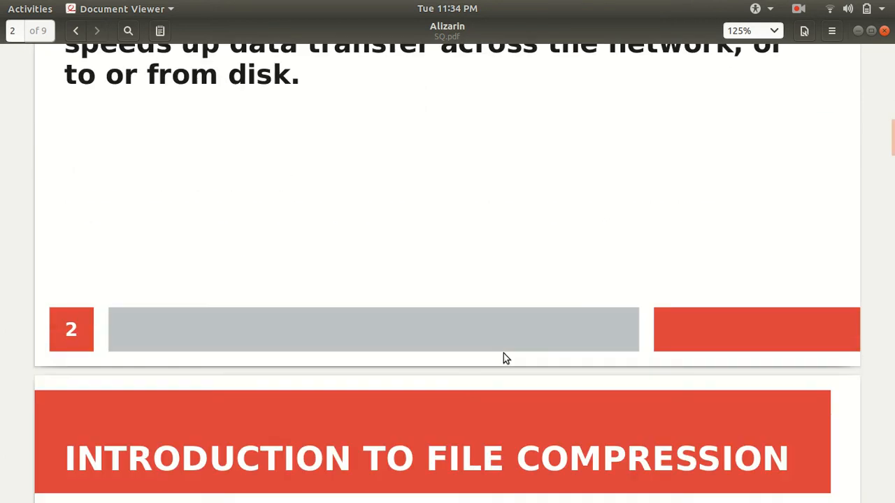
Scroll past page 3 to page 4's DEFLATE, gzip and bzip2 comparison table
scroll(down, 3)
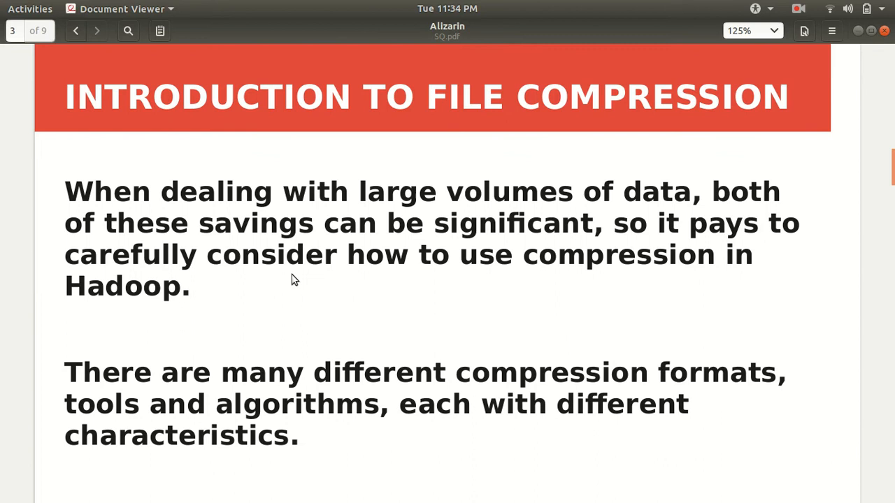
mouse_move(685, 192)
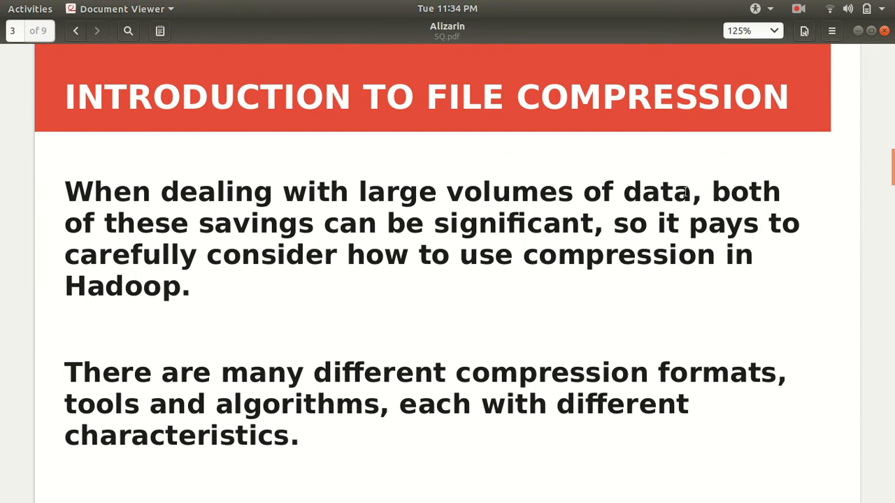
mouse_move(664, 196)
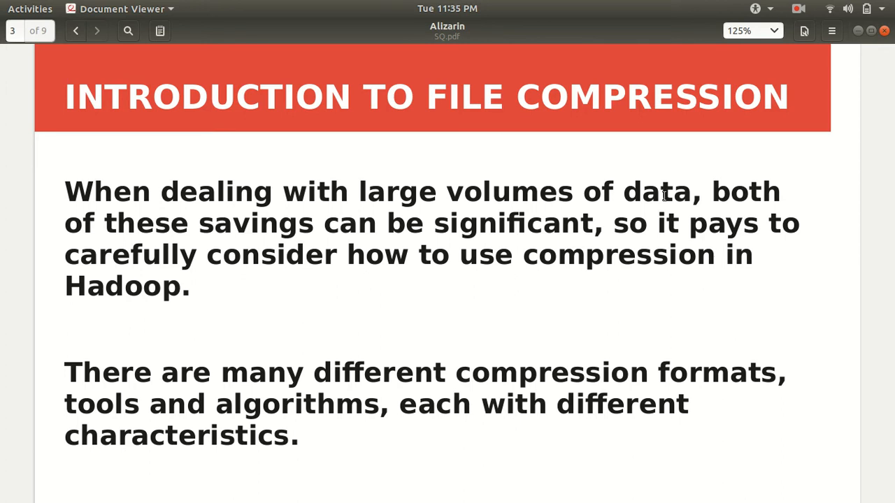
scroll(down, 3)
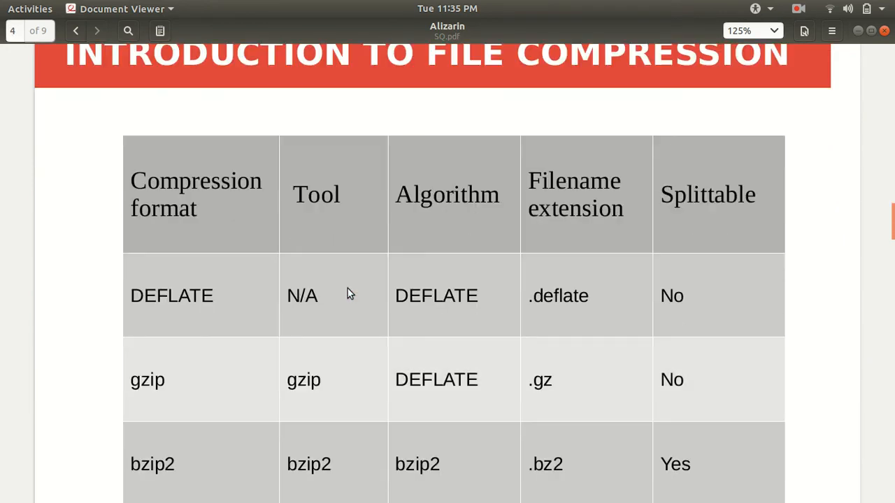
scroll(down, 3)
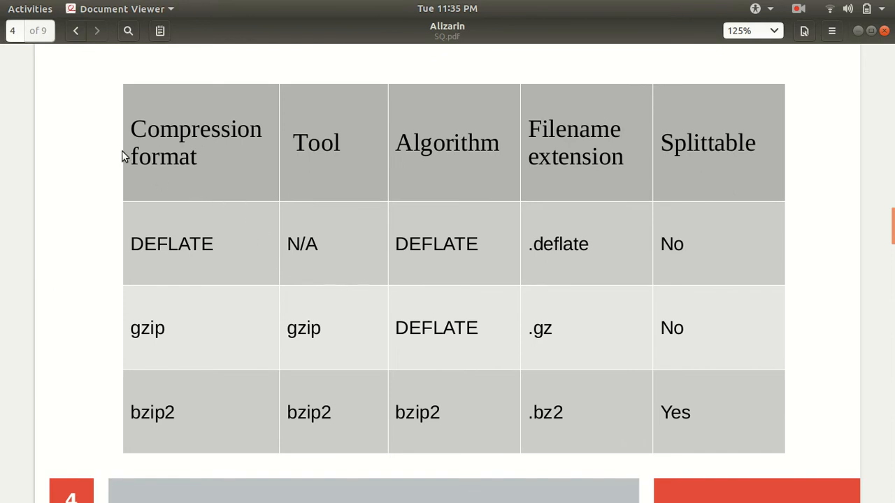
mouse_move(856, 194)
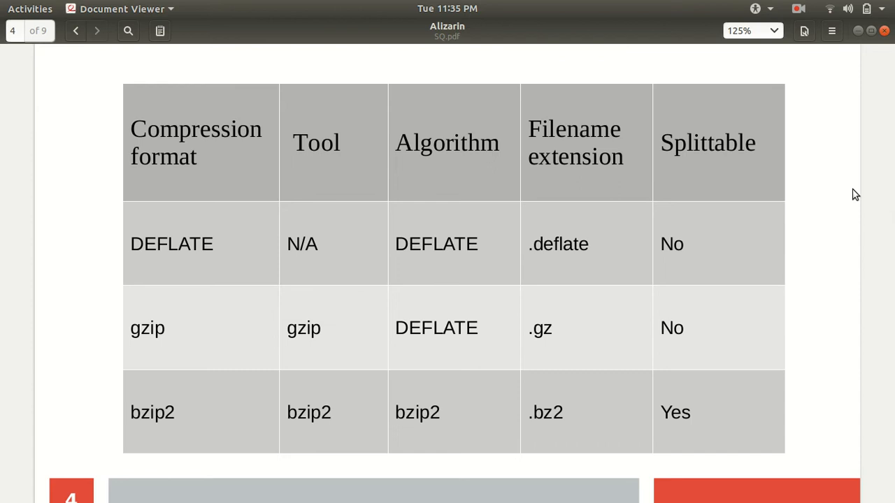
mouse_move(353, 243)
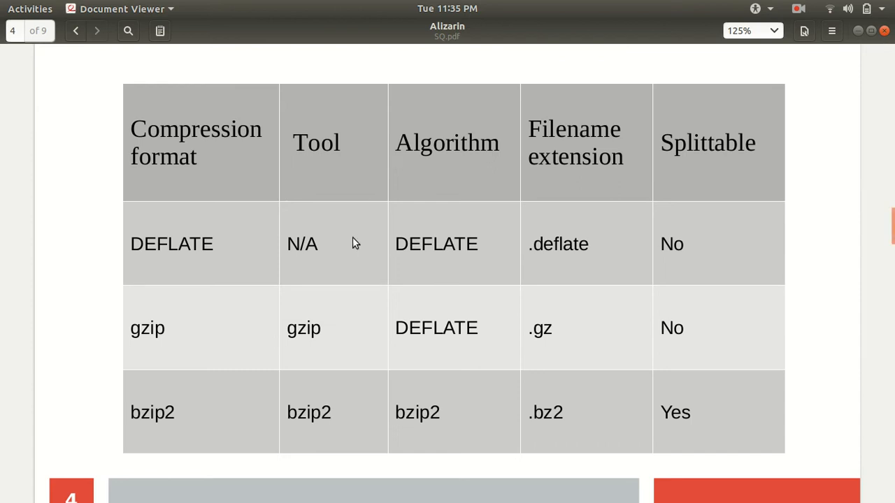
mouse_move(230, 246)
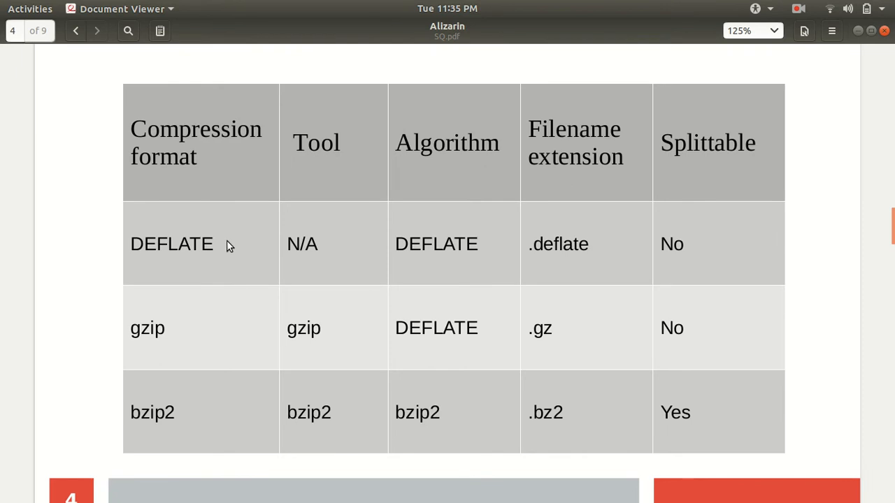
mouse_move(163, 256)
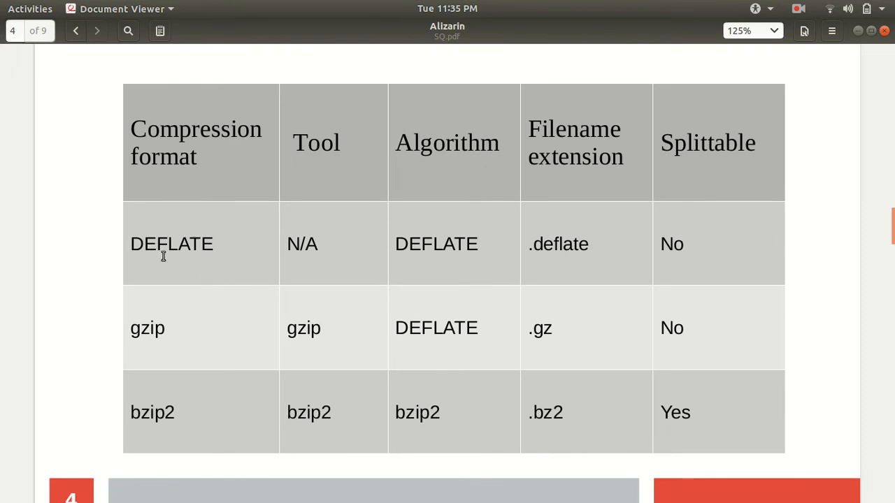
mouse_move(125, 416)
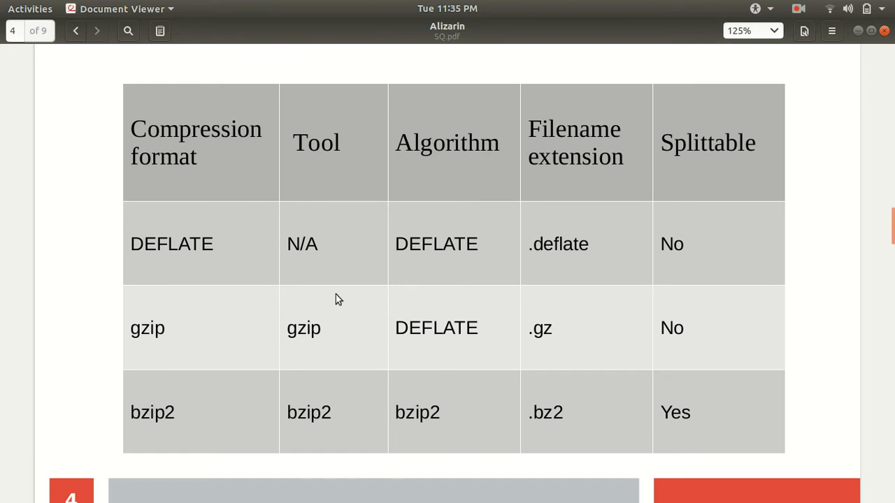
mouse_move(704, 285)
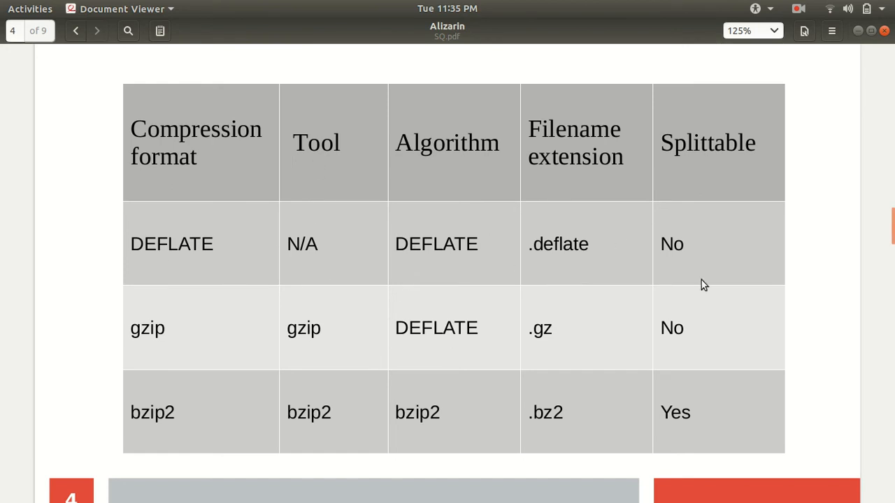
mouse_move(362, 276)
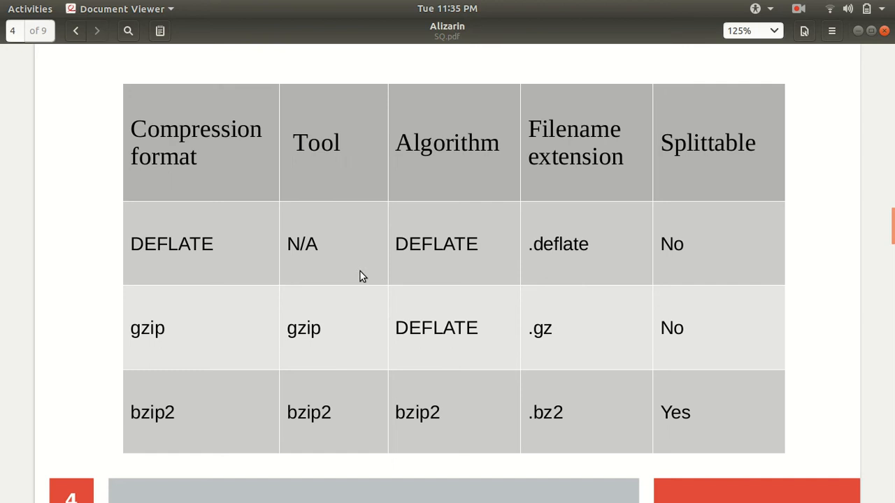
mouse_move(324, 261)
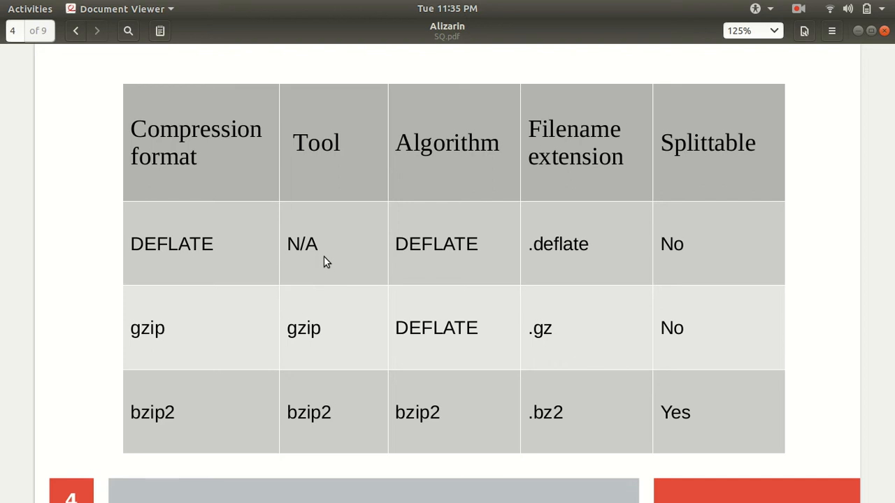
mouse_move(495, 6)
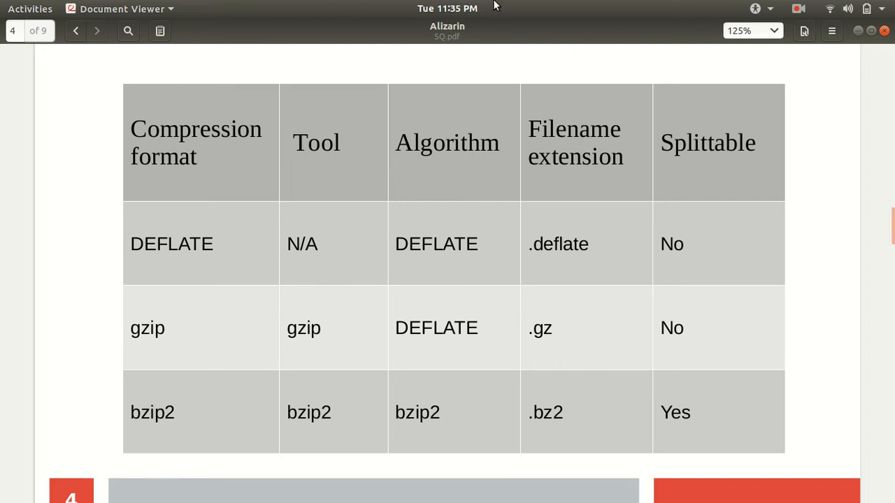
double_click(707, 143)
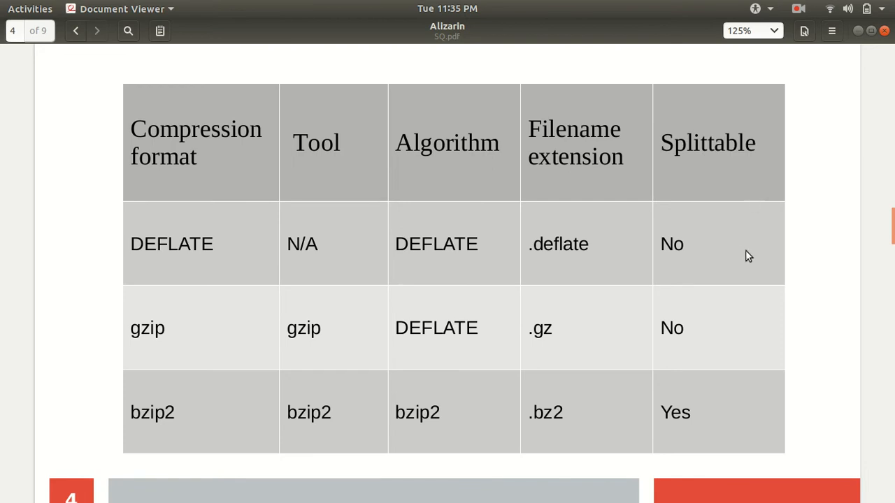
mouse_move(742, 254)
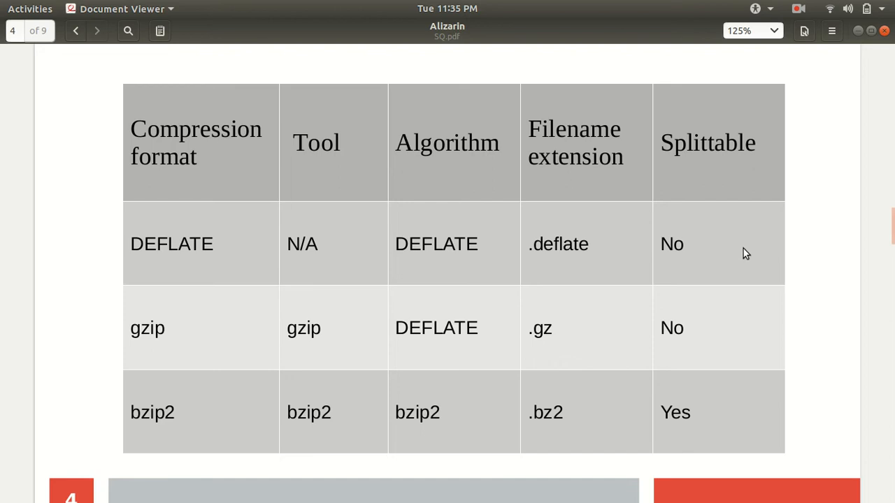
mouse_move(798, 250)
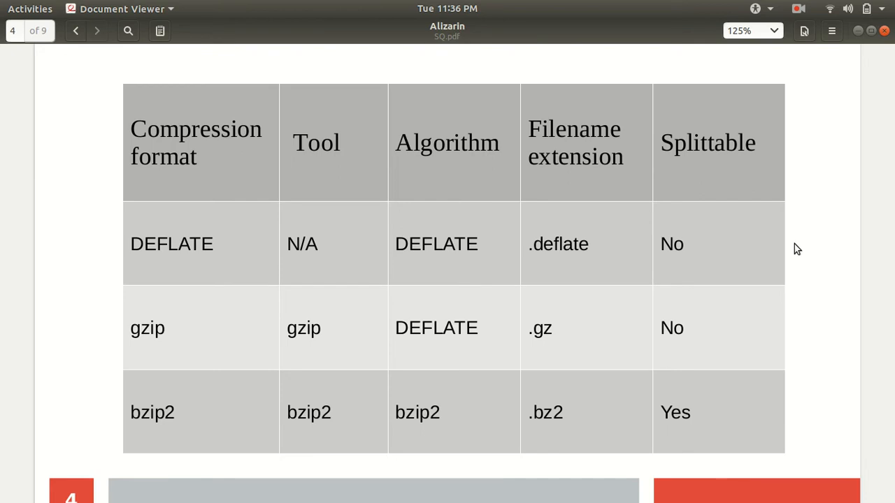
mouse_move(691, 246)
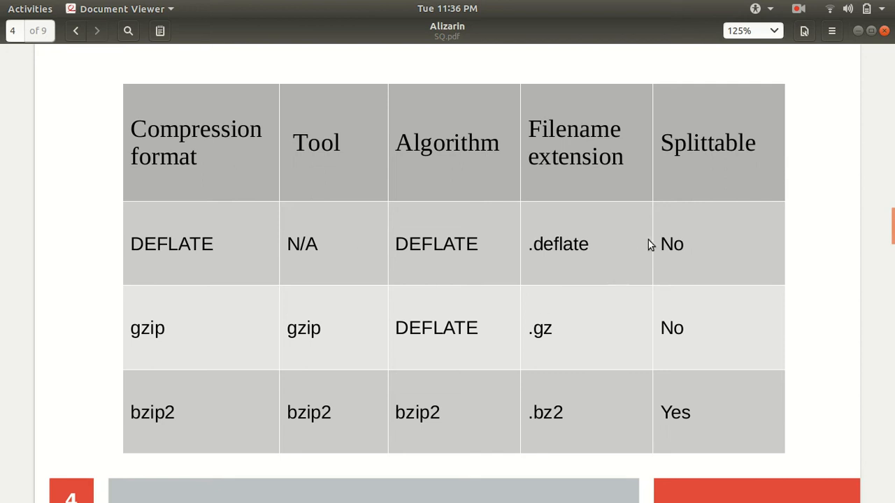
mouse_move(675, 235)
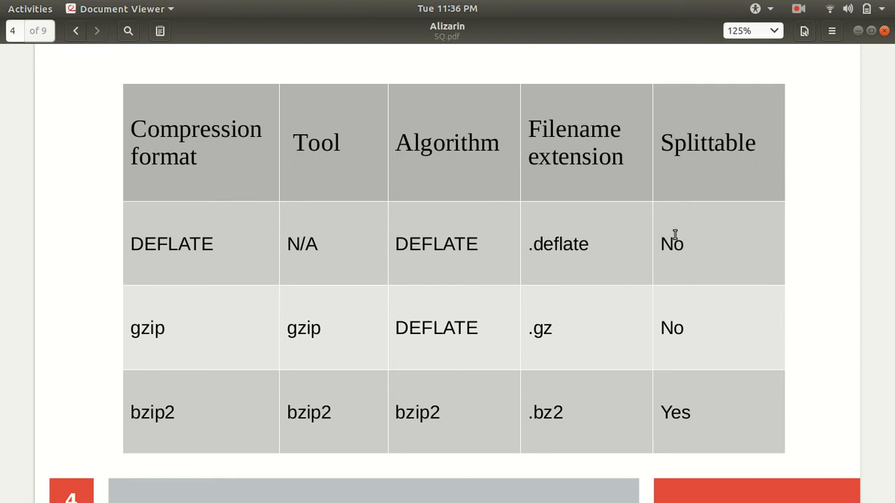
mouse_move(270, 351)
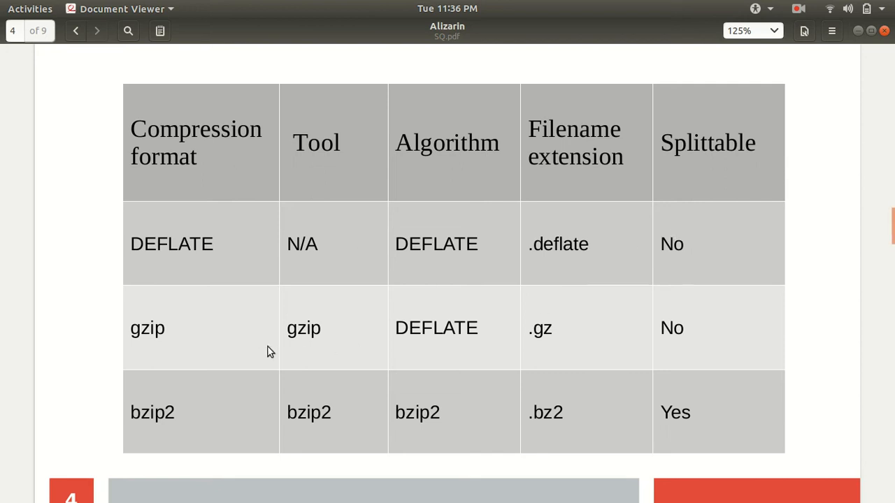
mouse_move(178, 343)
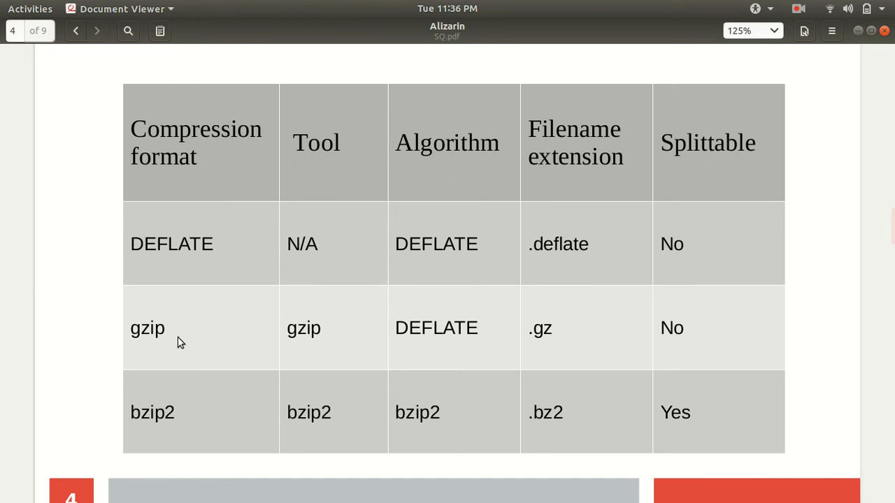
mouse_move(323, 351)
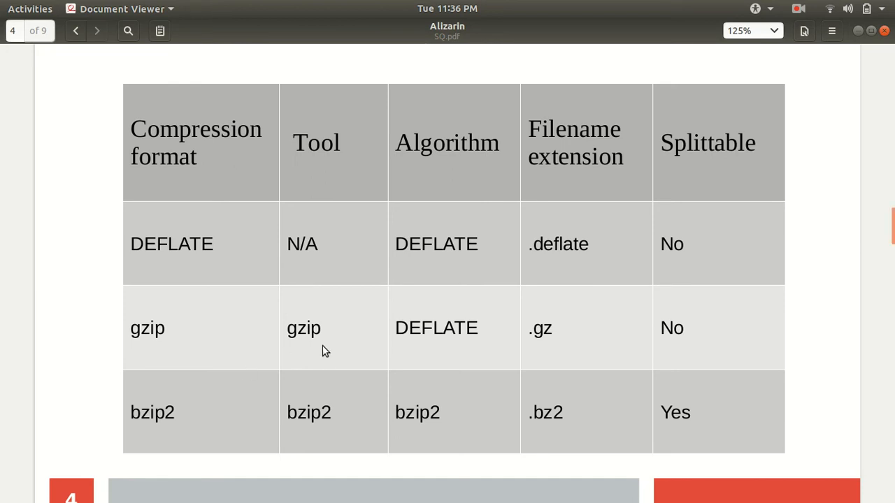
mouse_move(330, 346)
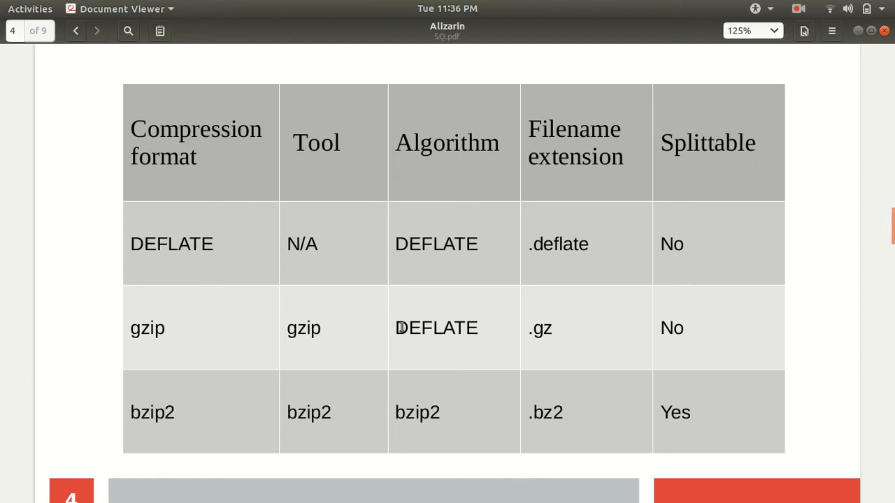
mouse_move(562, 334)
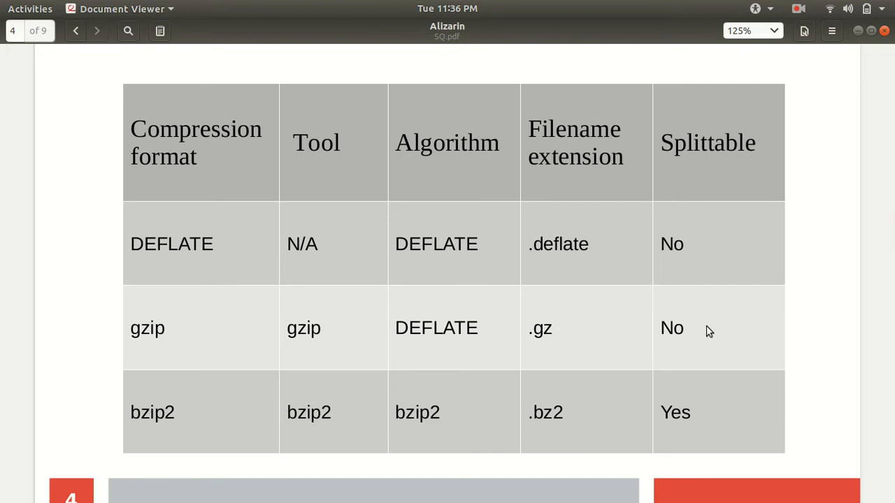
mouse_move(160, 416)
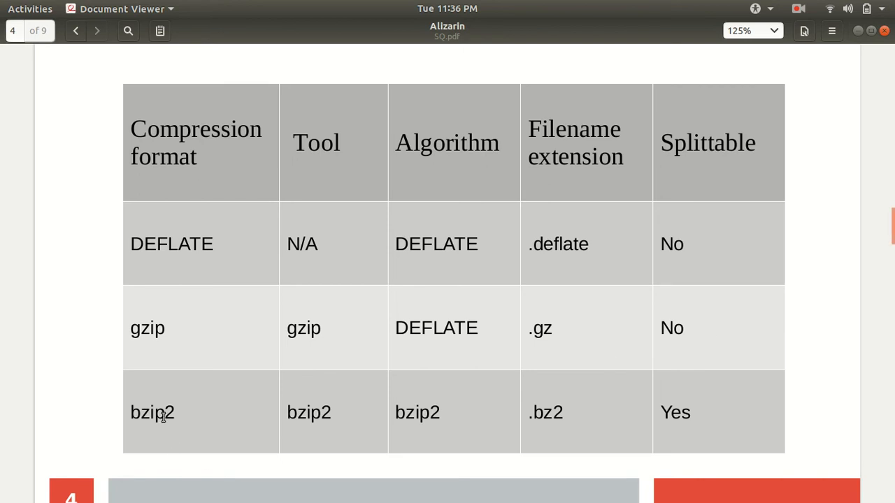
mouse_move(322, 411)
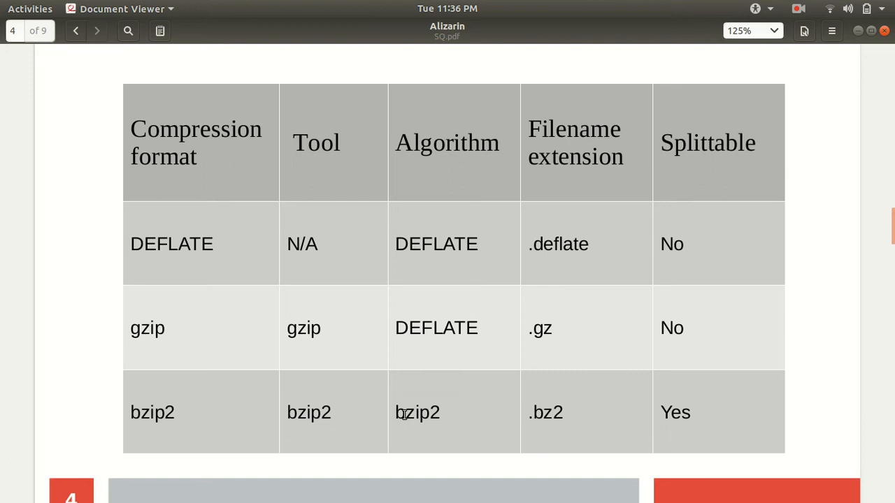
mouse_move(597, 407)
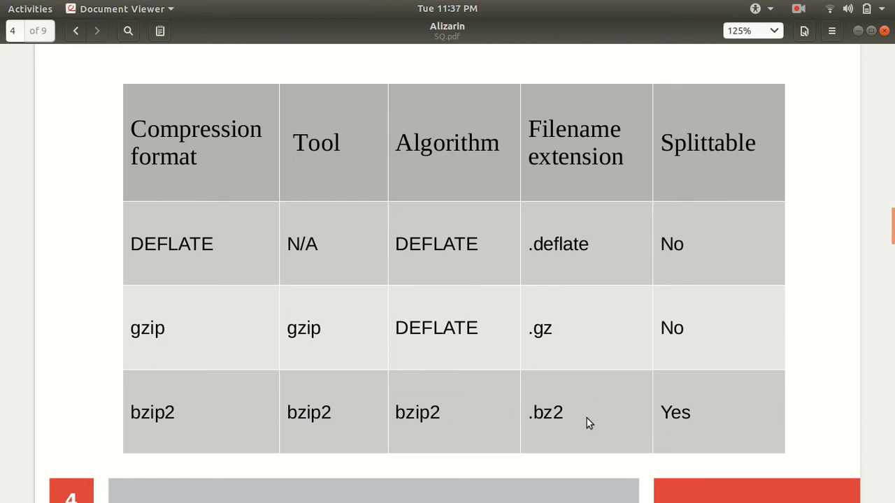
mouse_move(687, 419)
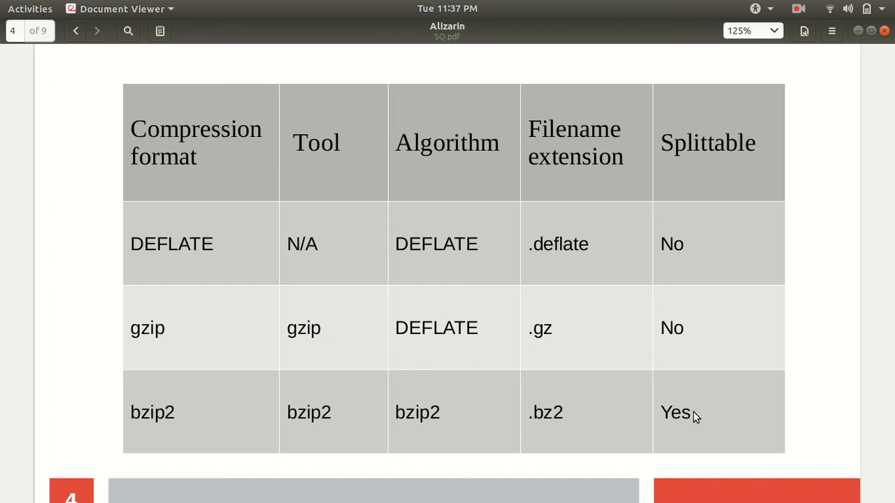
mouse_move(629, 352)
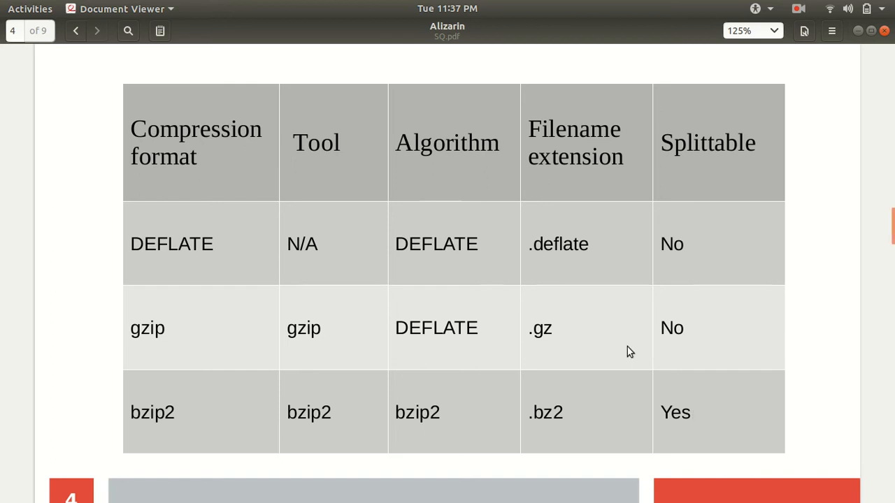
Scroll through page 5 on the compression space/time trade-off until the Codecs slide appears
scroll(down, 3)
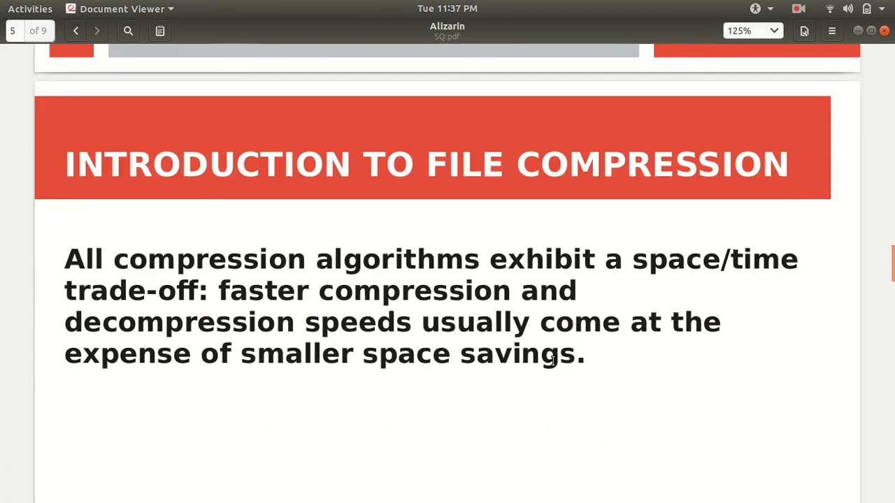
scroll(down, 3)
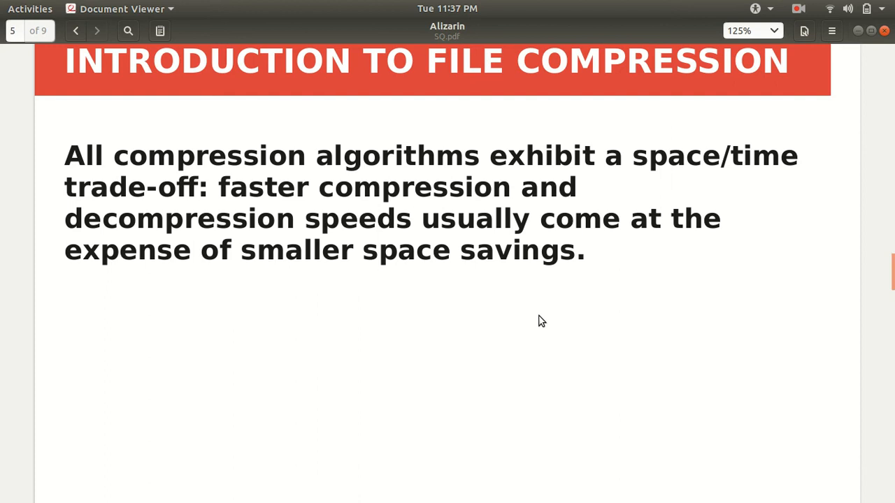
mouse_move(221, 189)
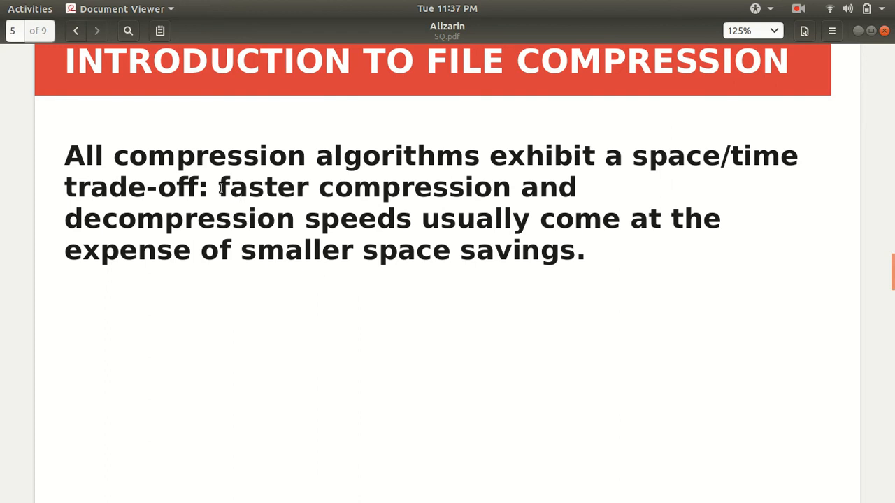
mouse_move(371, 225)
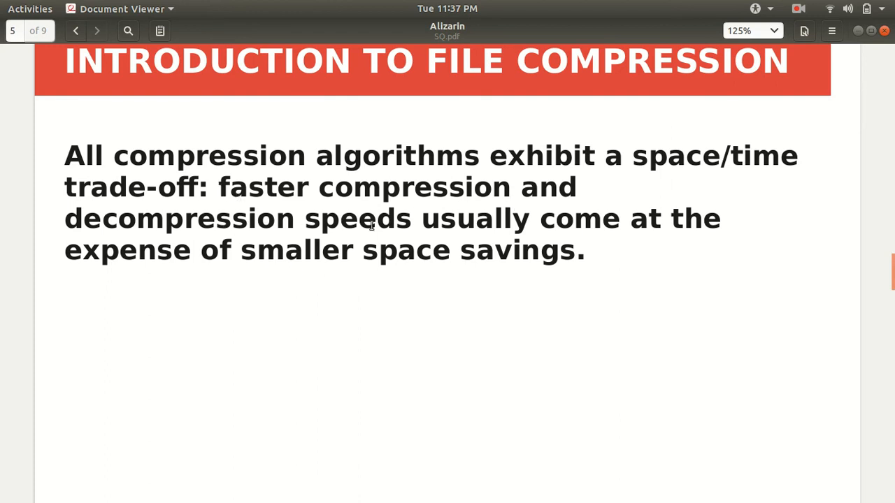
mouse_move(385, 290)
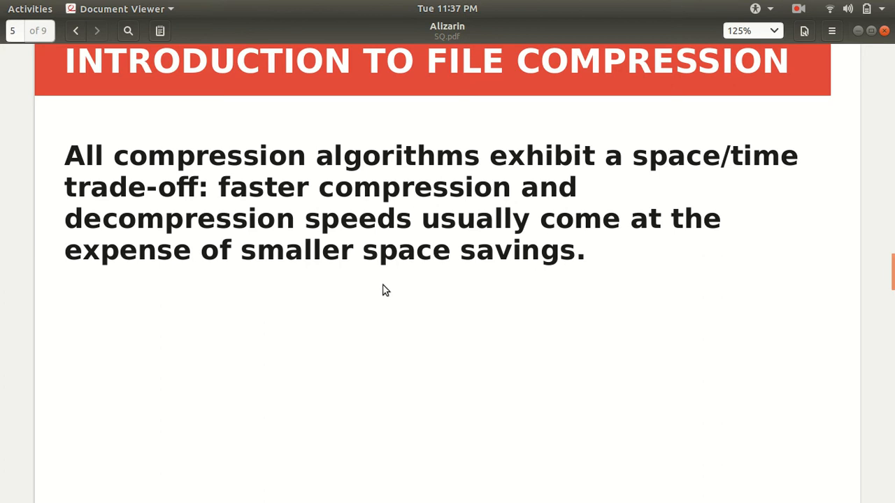
mouse_move(466, 314)
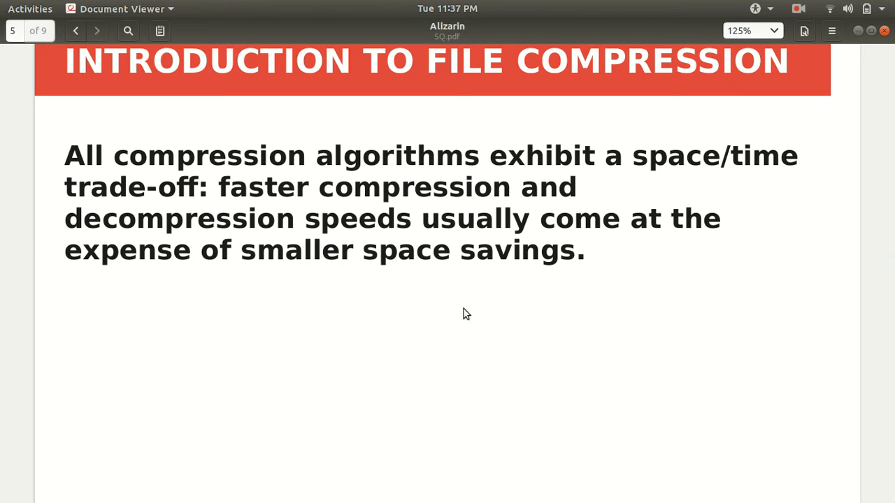
scroll(down, 3)
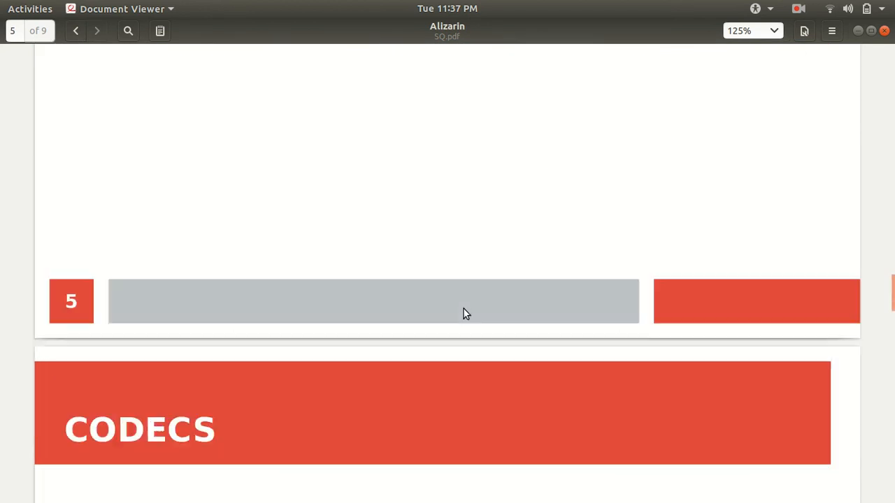
Scroll past the page 6 codec definition to page 7's CompressionCodec class table
scroll(down, 3)
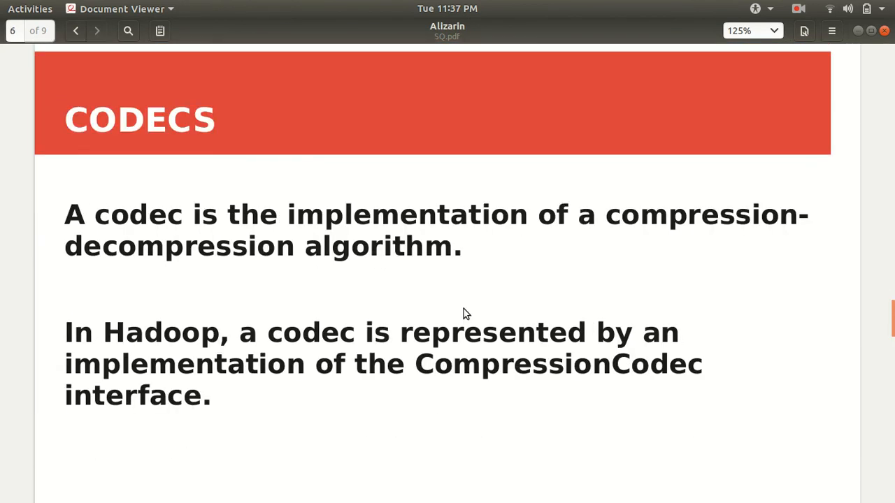
mouse_move(212, 234)
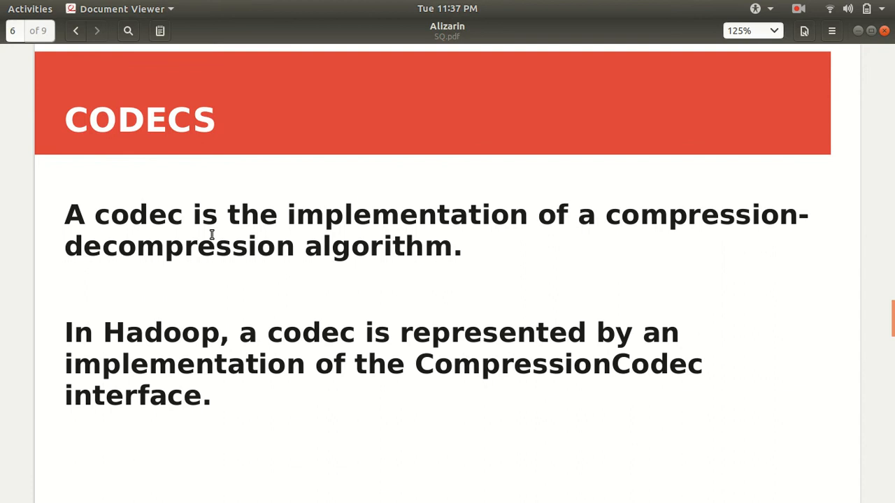
mouse_move(129, 219)
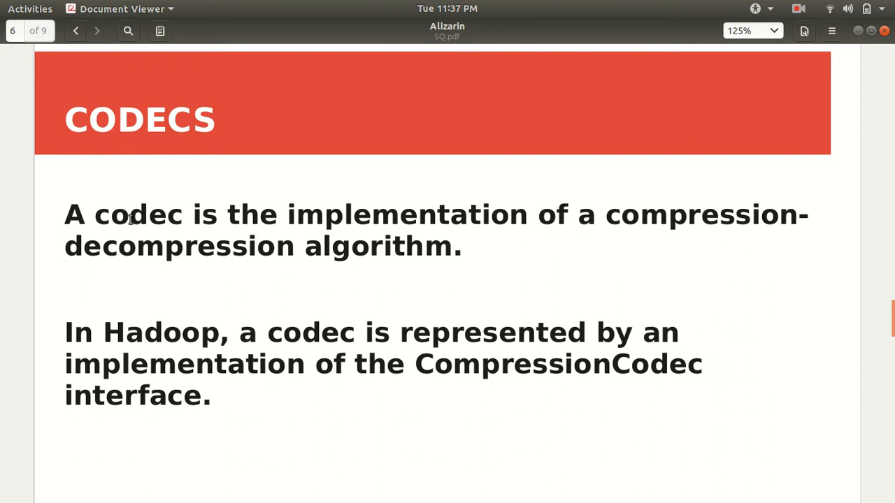
mouse_move(441, 232)
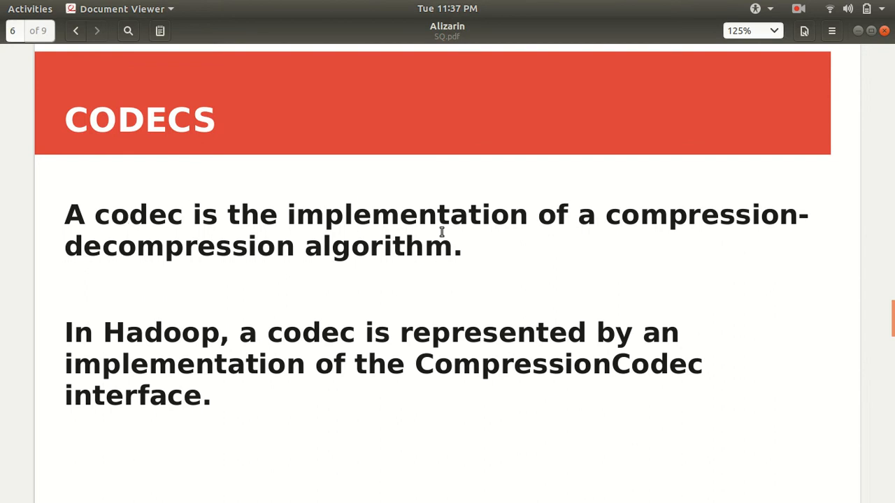
mouse_move(475, 334)
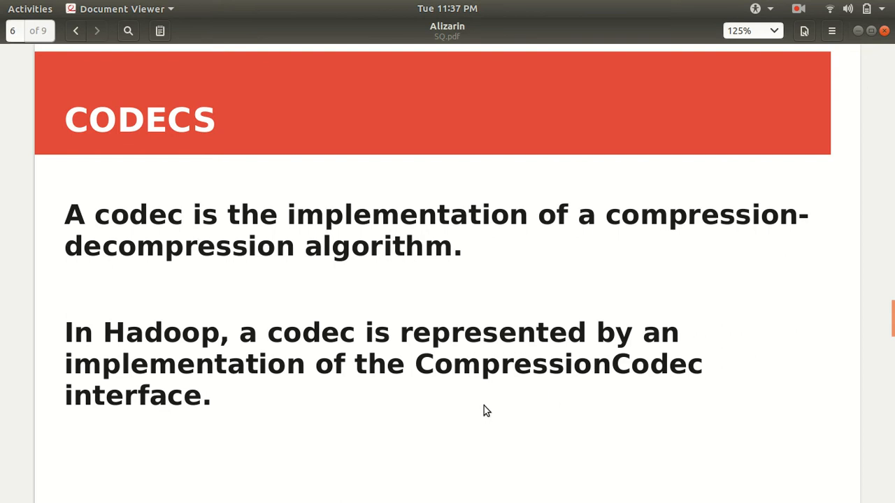
scroll(down, 3)
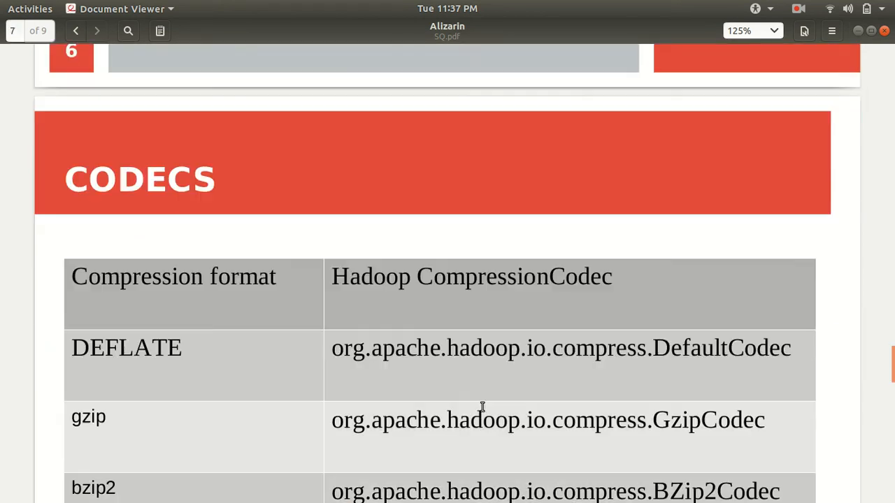
Bring up page 8, 'Compression in Sqoop', with its sqoop import --compress commands
scroll(down, 3)
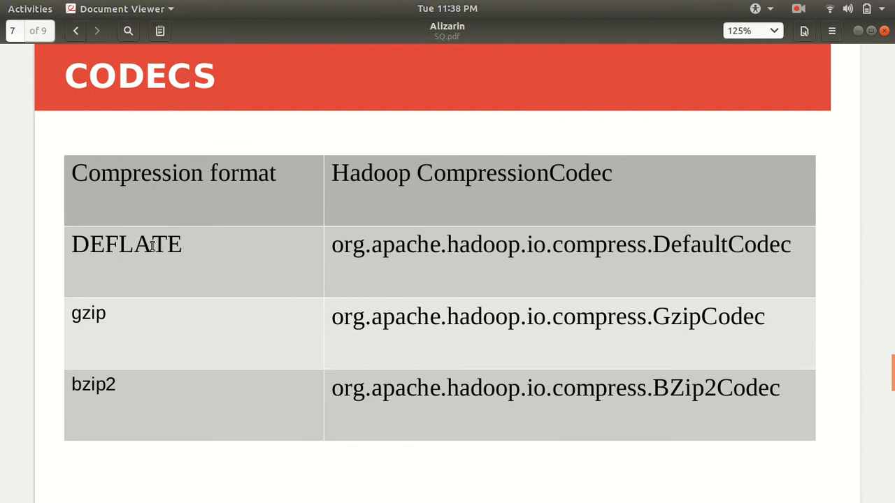
mouse_move(227, 214)
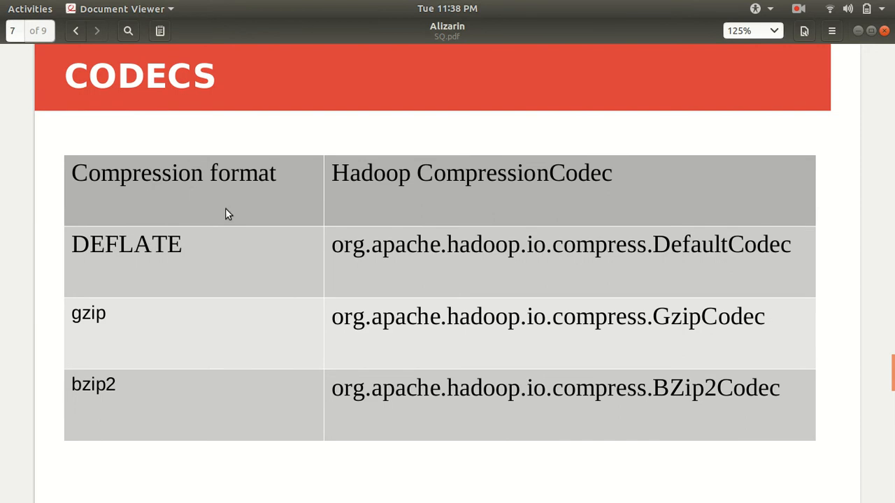
mouse_move(556, 182)
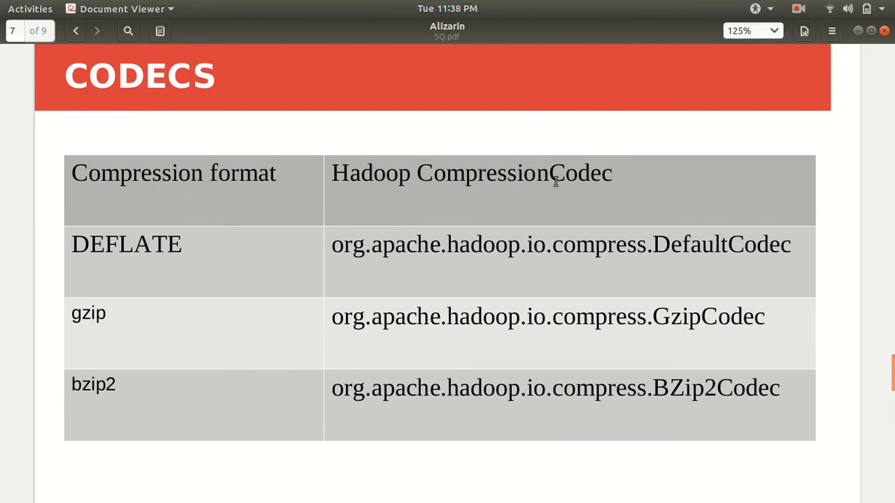
mouse_move(470, 253)
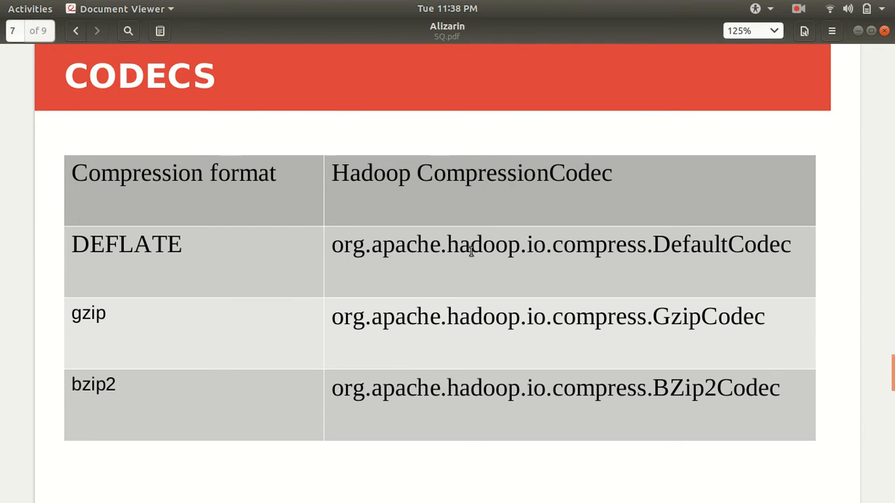
mouse_move(685, 275)
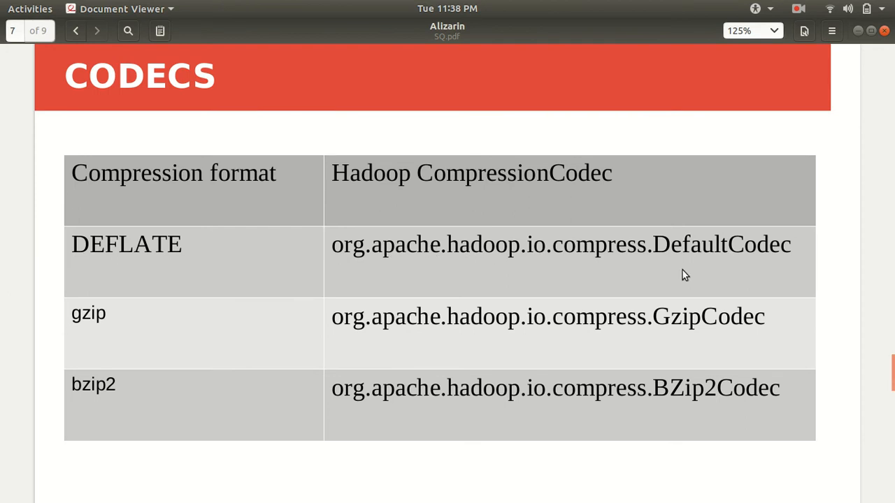
mouse_move(106, 324)
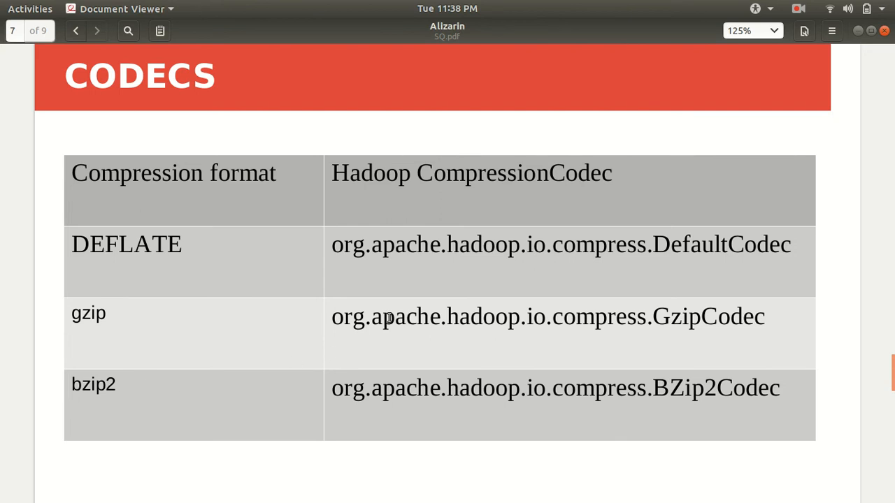
mouse_move(374, 353)
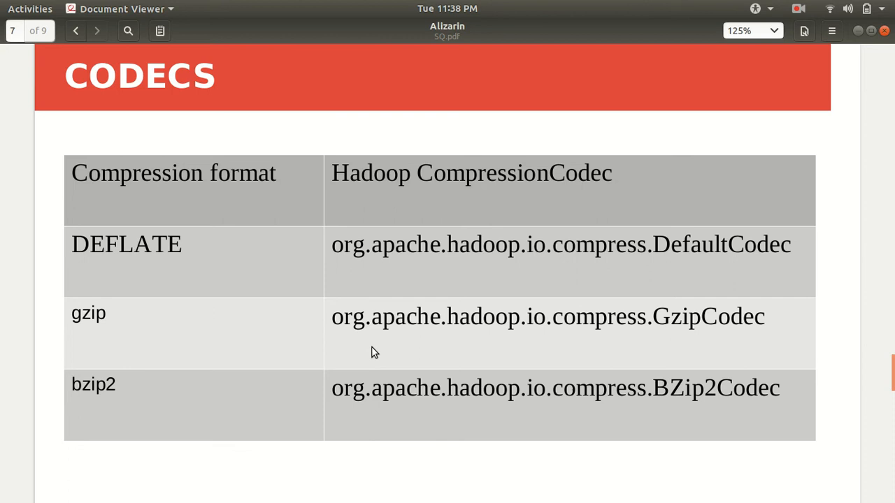
scroll(down, 3)
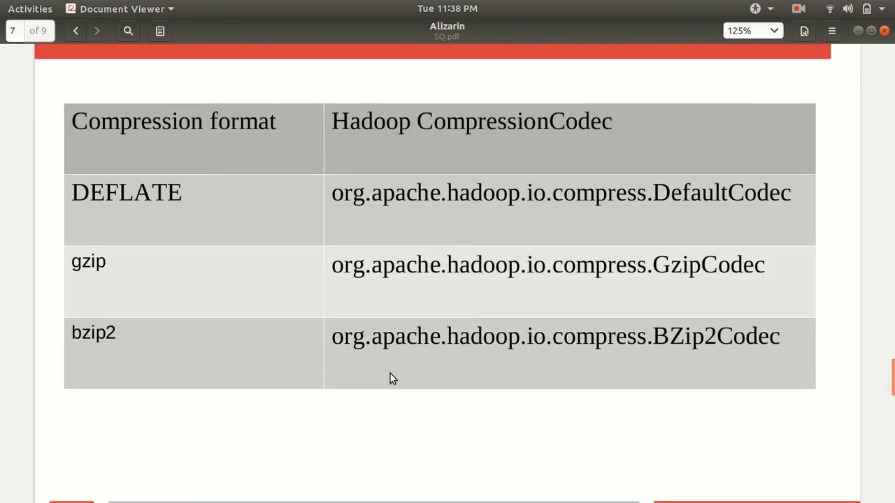
scroll(up, 3)
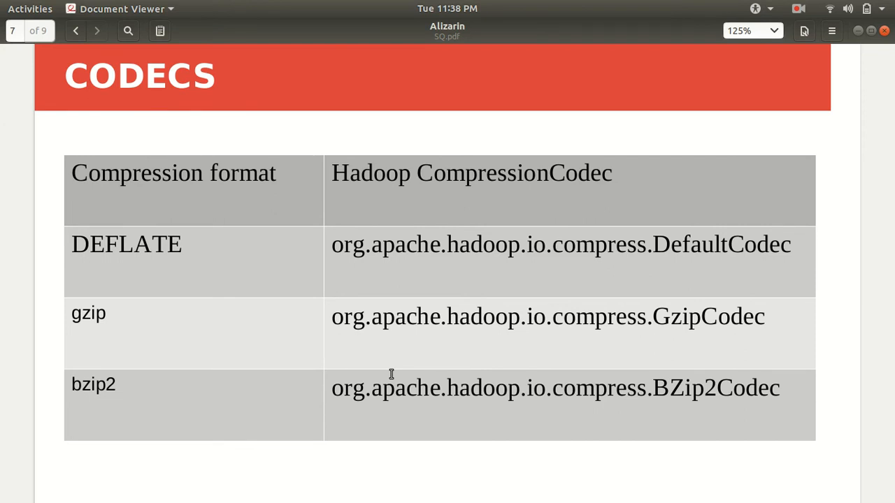
click(96, 30)
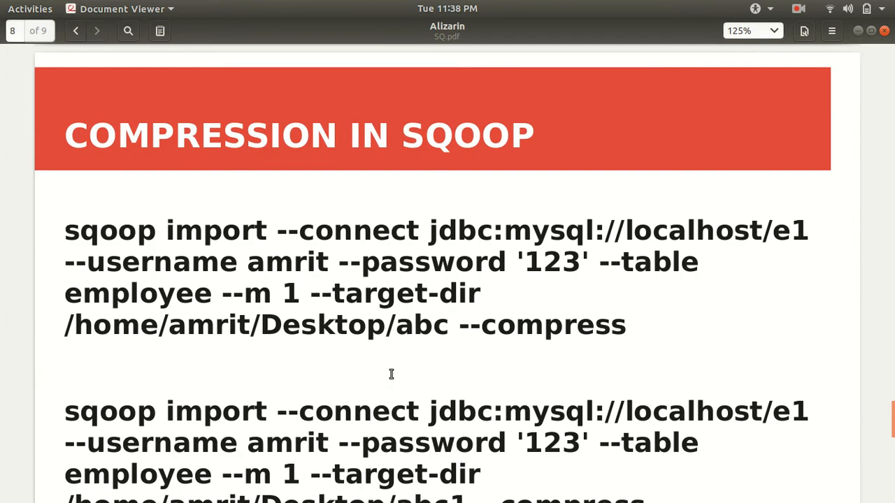
Highlight the first import command up to Desktop/abc and its --compress option, then reach the deflate command
scroll(down, 3)
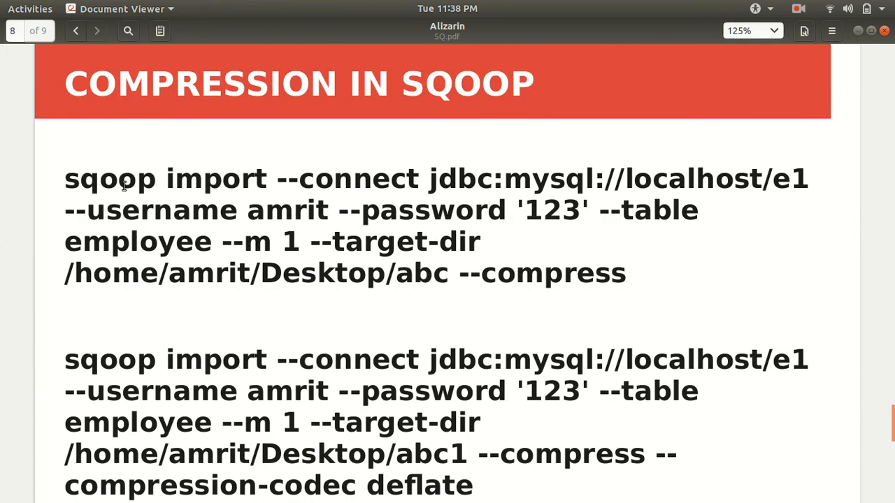
mouse_move(429, 272)
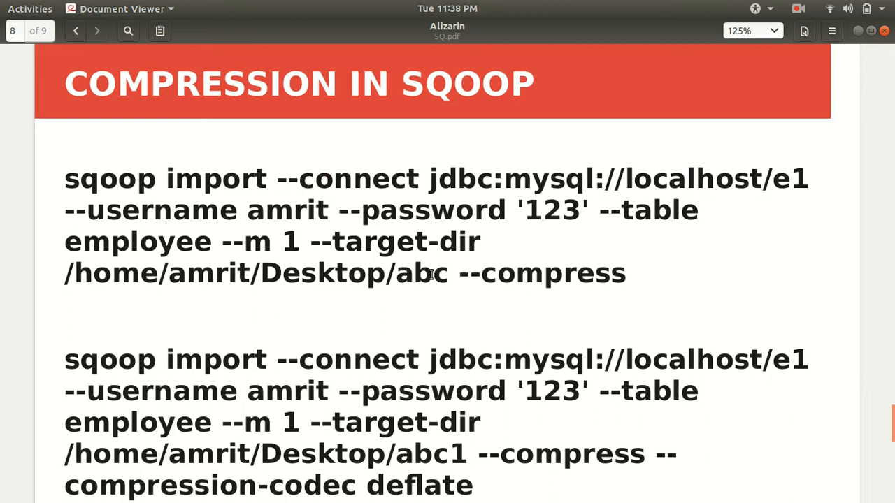
drag(64, 178, 451, 272)
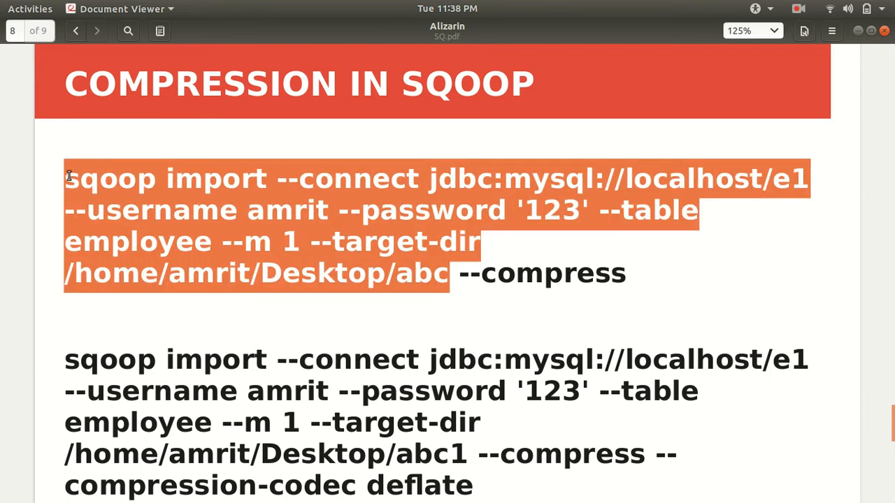
mouse_move(460, 276)
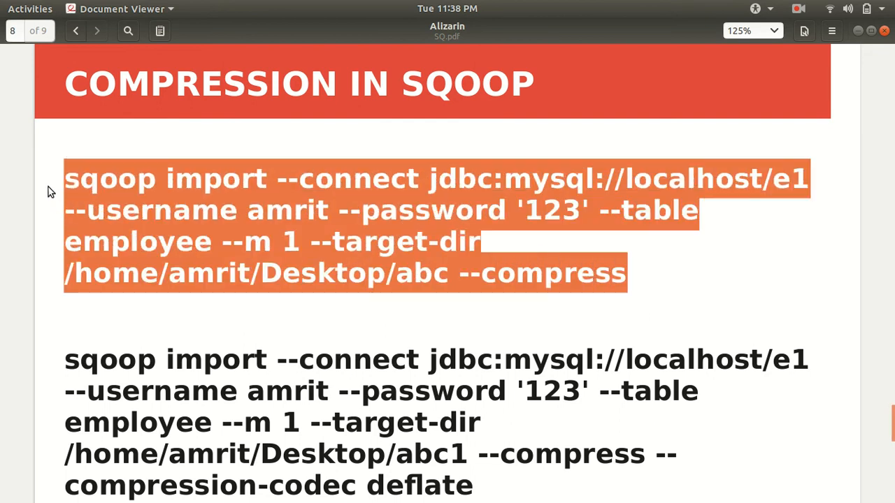
click(631, 279)
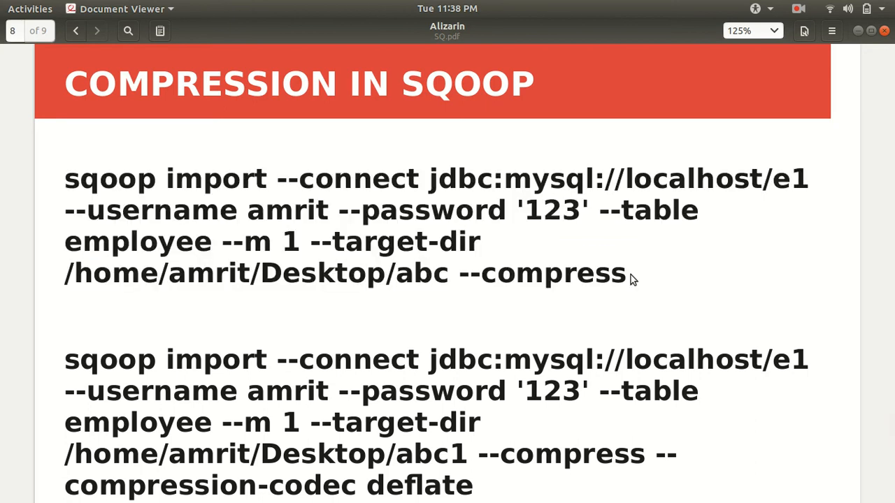
double_click(545, 273)
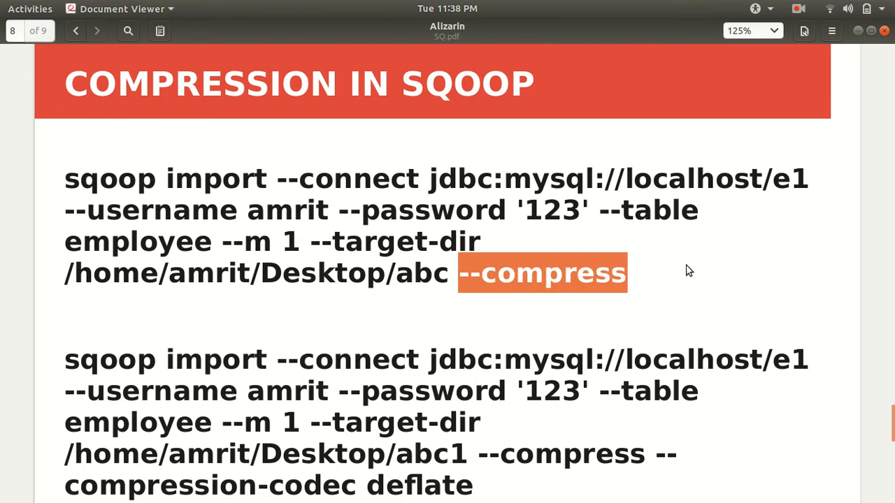
mouse_move(616, 278)
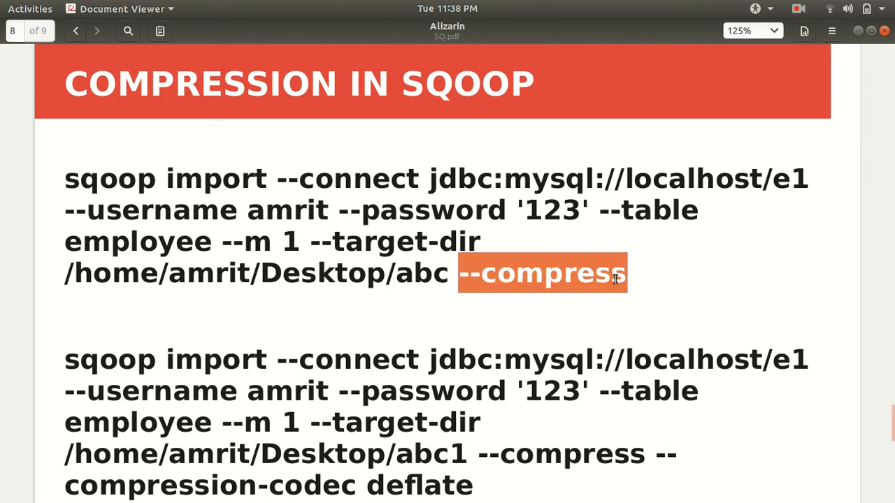
mouse_move(631, 287)
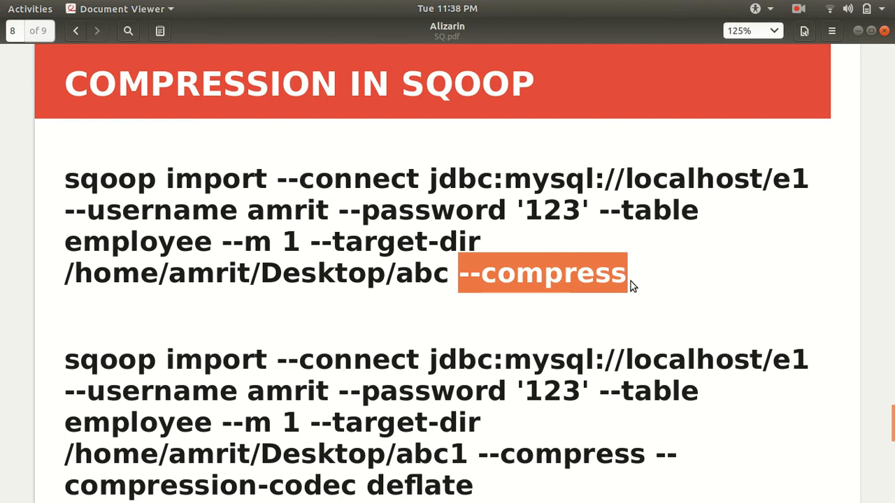
mouse_move(683, 272)
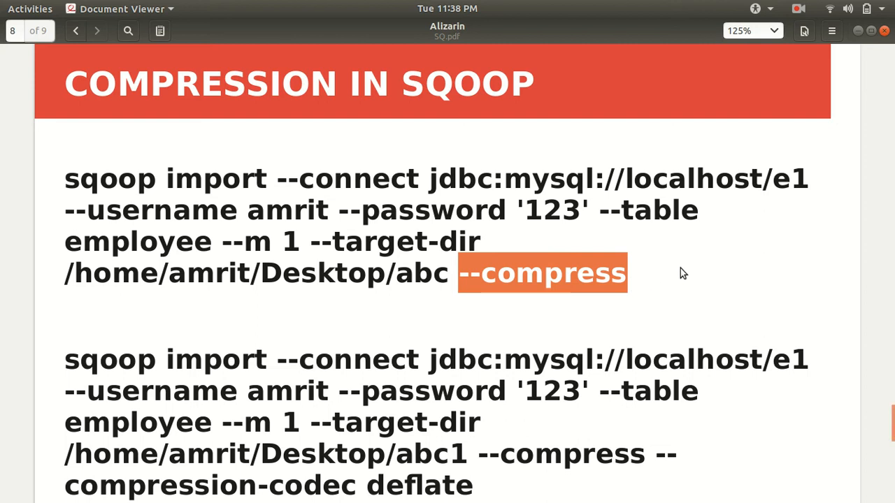
scroll(down, 3)
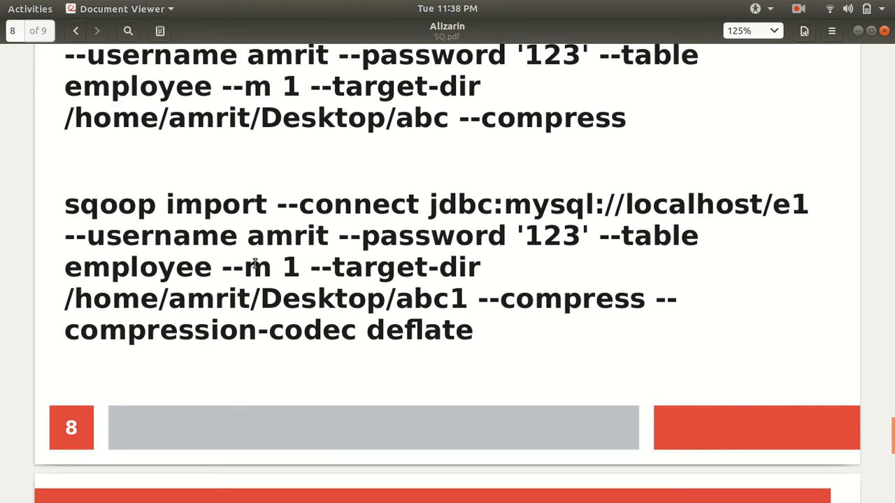
Highlight and walk through the deflate import command into Desktop/abc1
drag(65, 204, 336, 236)
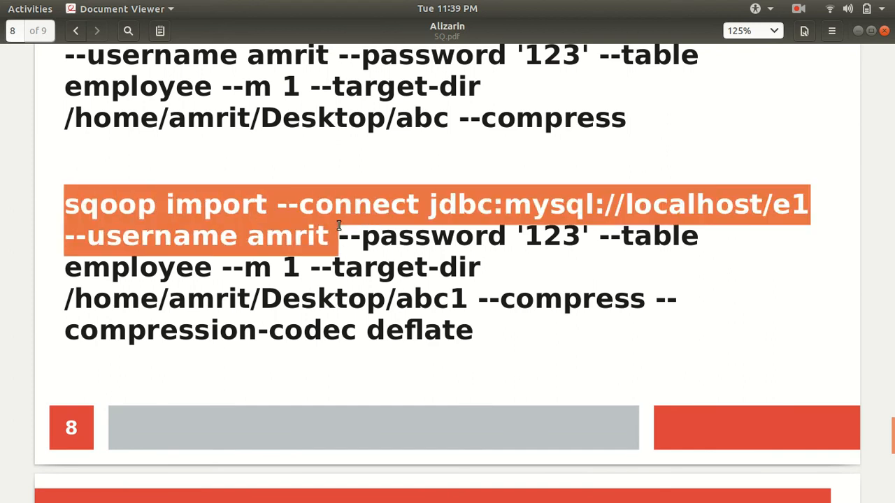
click(95, 341)
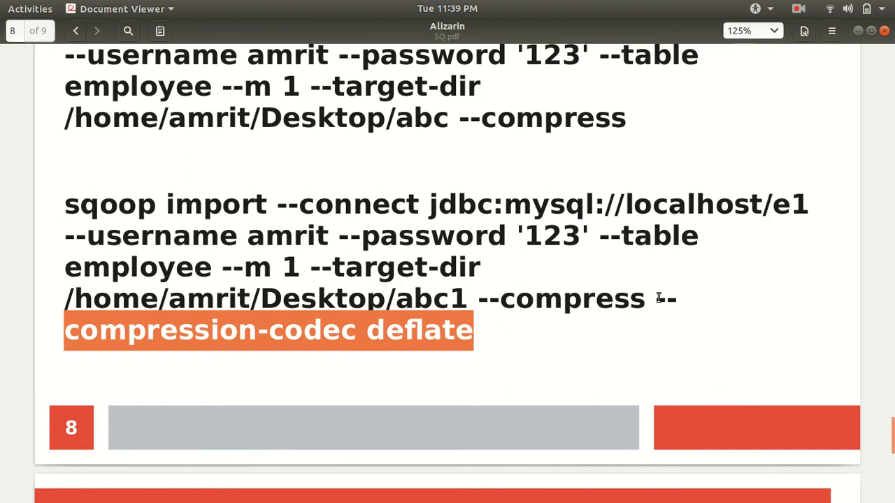
click(565, 310)
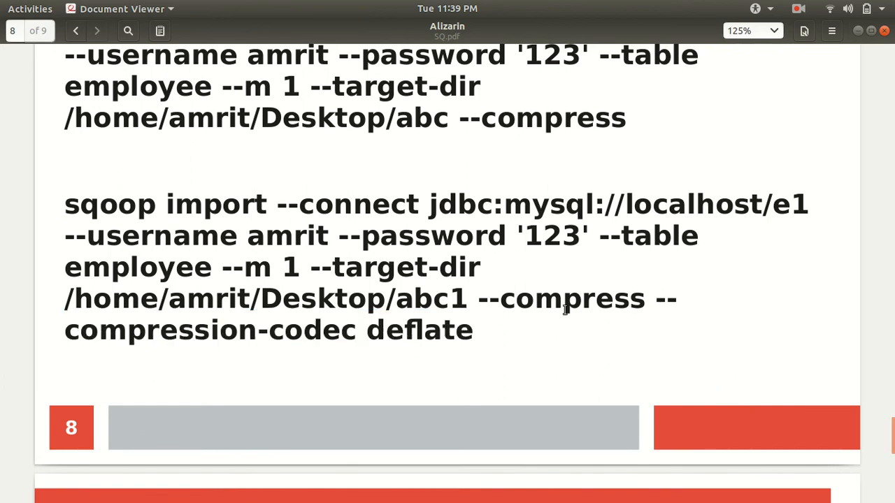
mouse_move(335, 334)
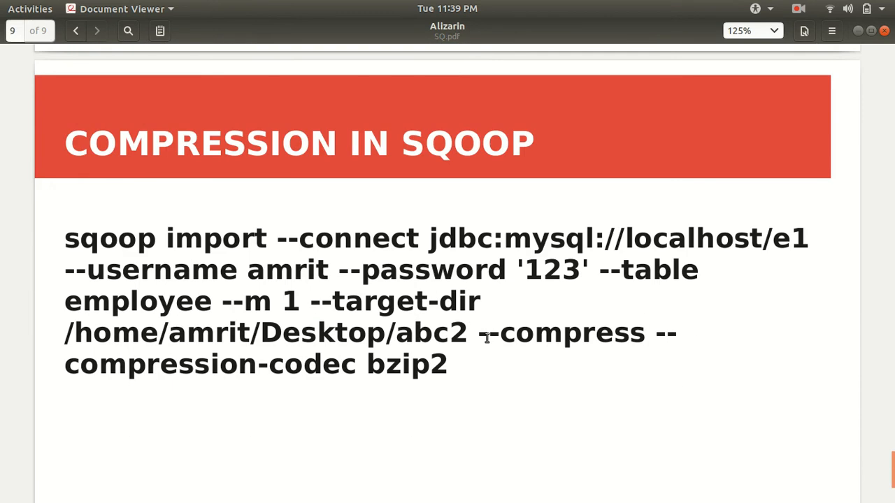
mouse_move(364, 164)
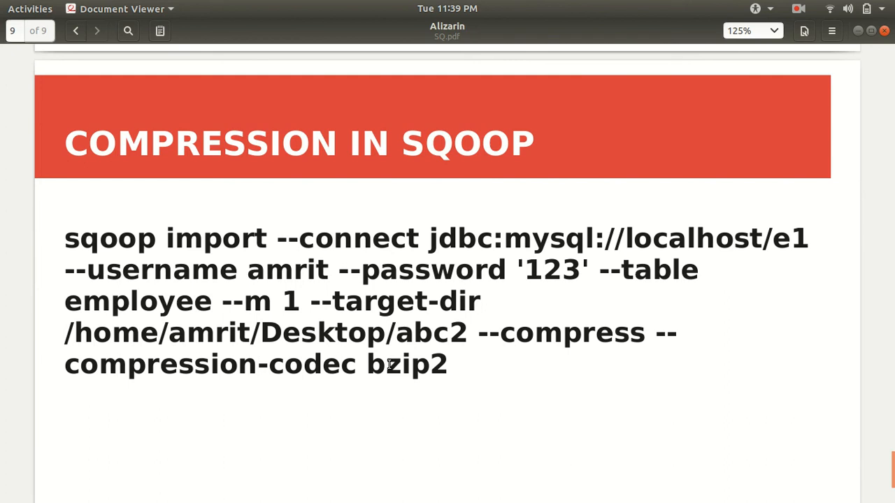
mouse_move(514, 326)
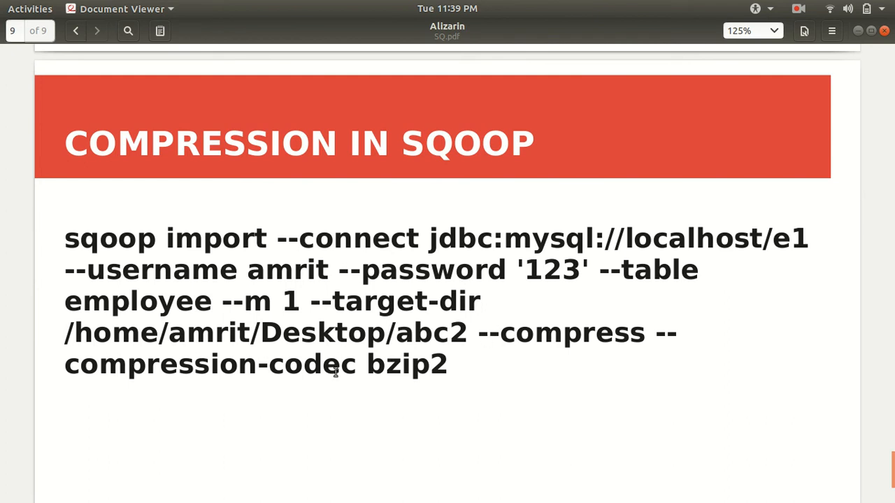
mouse_move(458, 294)
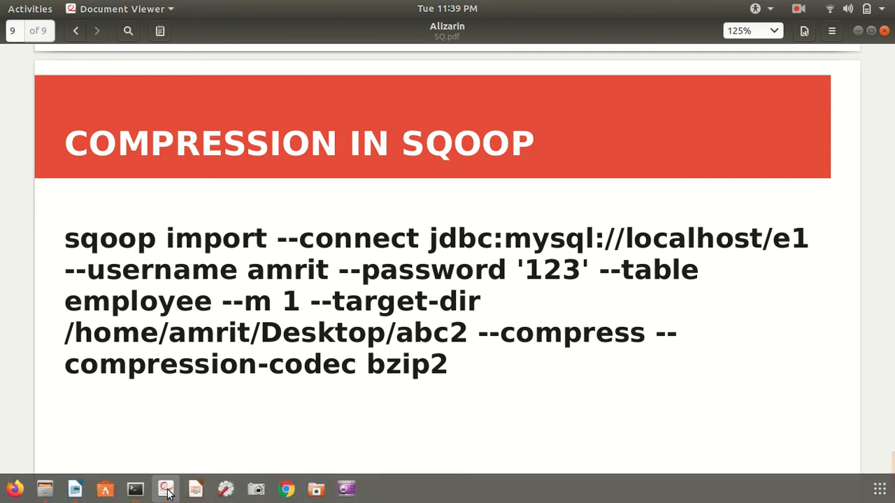
mouse_move(134, 488)
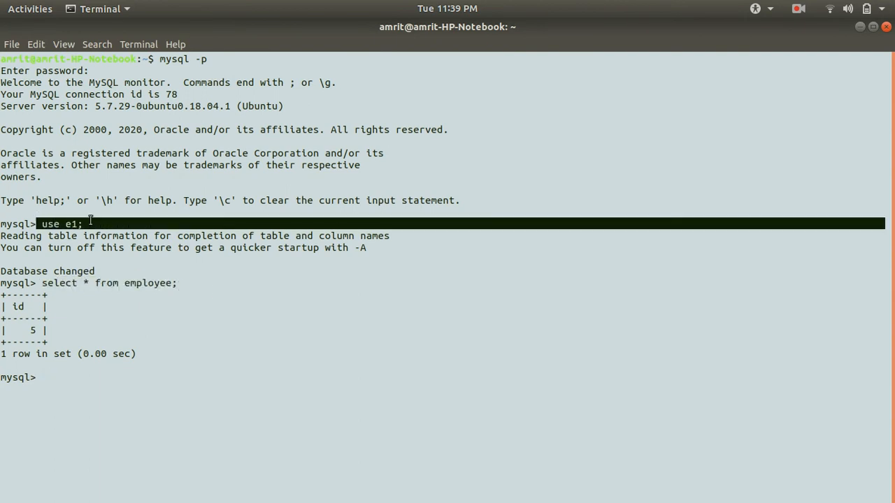
Exit MySQL after viewing the employee table's single row and clear the terminal
click(109, 381)
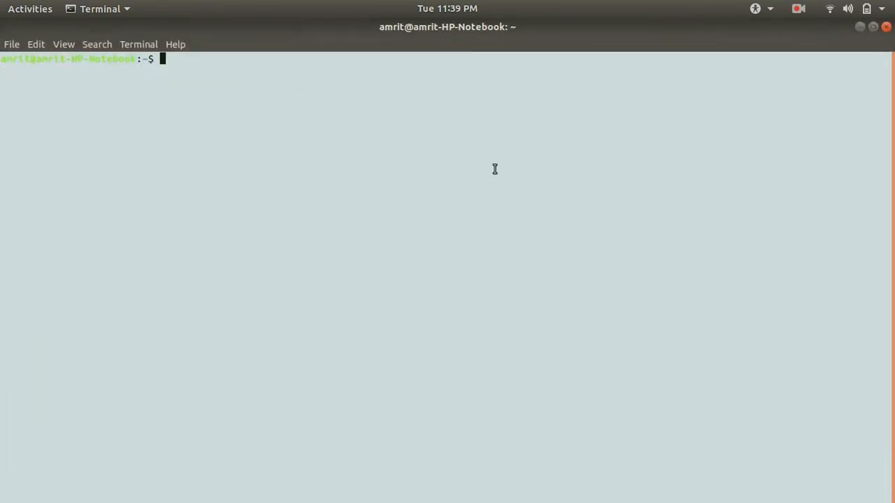
mouse_move(74, 488)
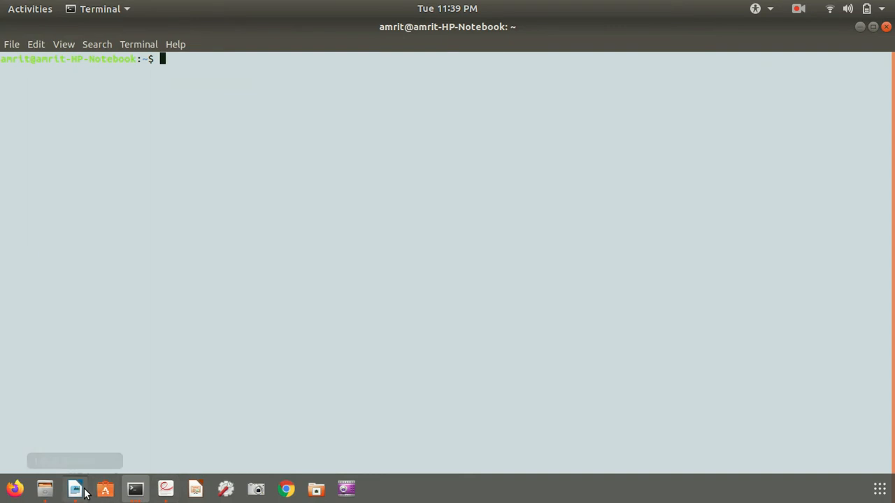
Paste the import command and add 'employee --m 1 -target-dir /home/amrit/Desktop/abc -compress'
click(74, 488)
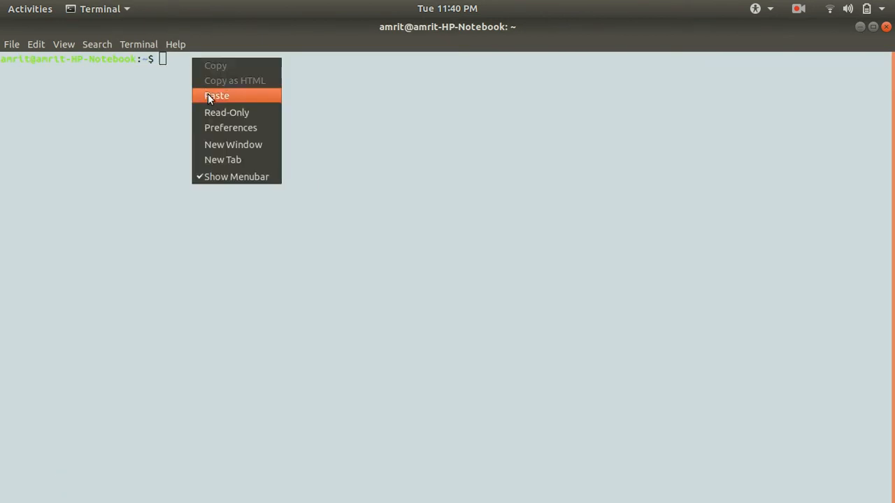
click(216, 96)
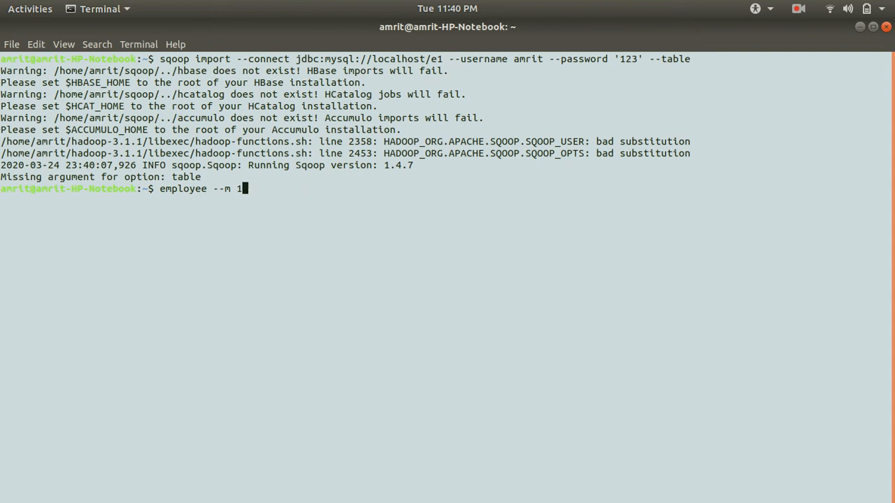
key(Up)
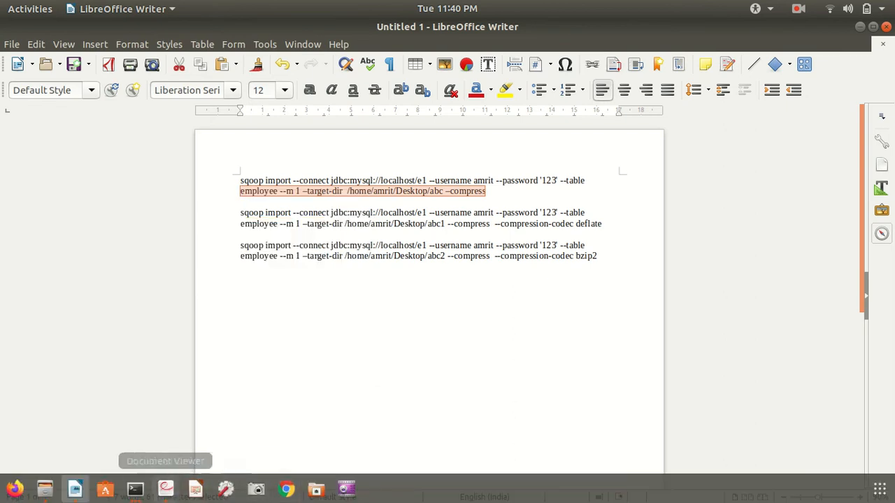
mouse_move(135, 489)
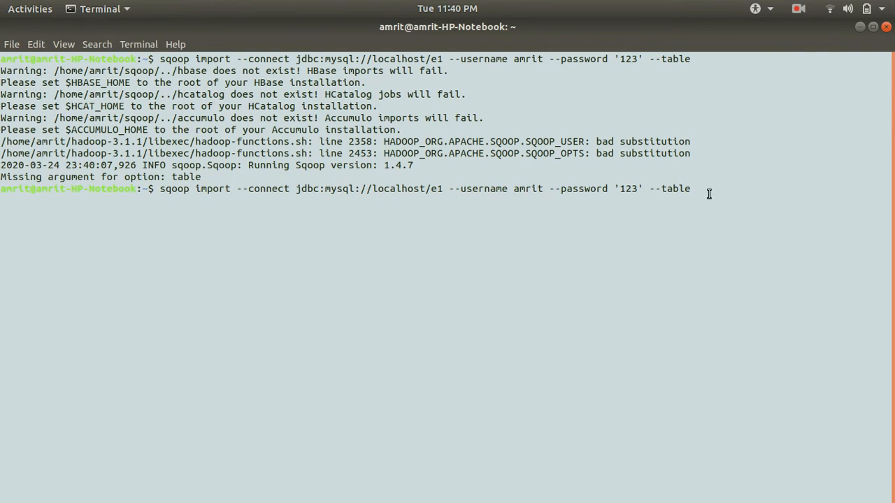
text(employee --m 1 -target-dir /home/amrit/Desktop/abc -compress)
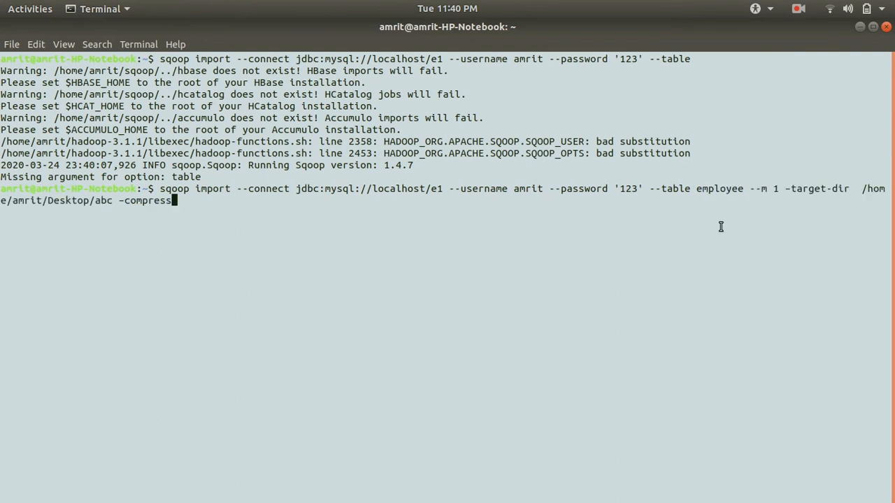
Fix the command's options and run the compressed employee import into Desktop/abc, retrieving 1 record
key(BackSpace)
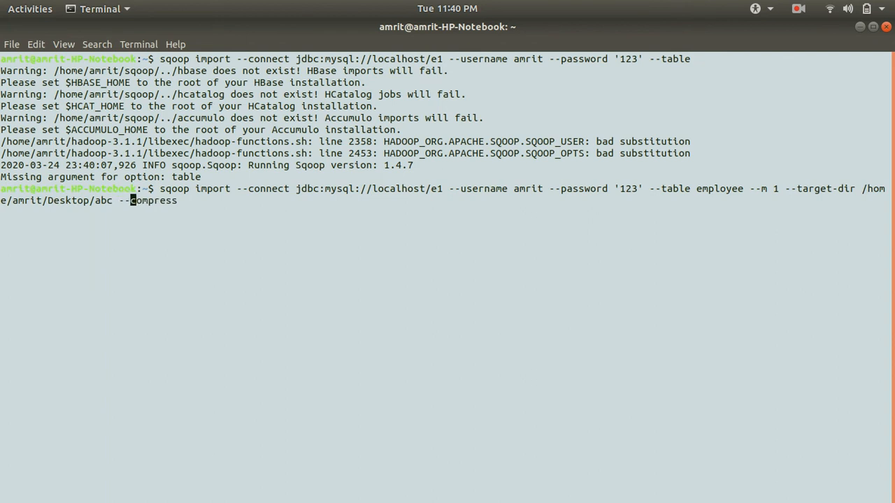
key(End)
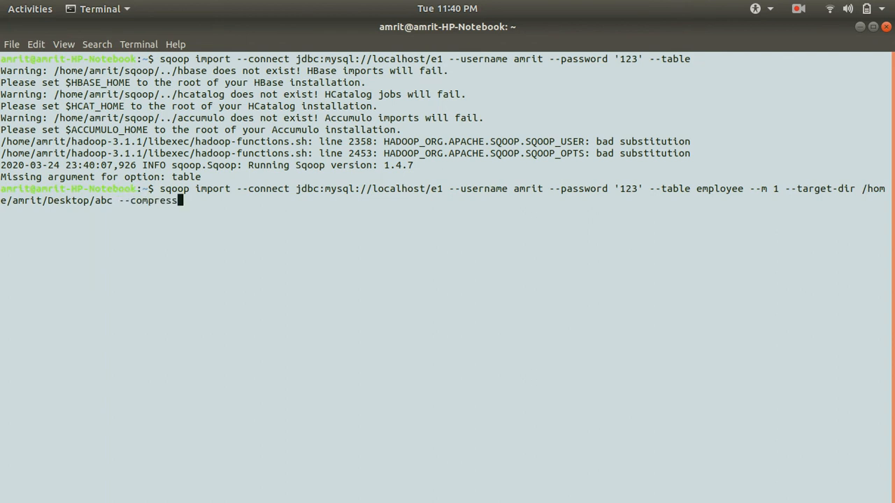
text(;)
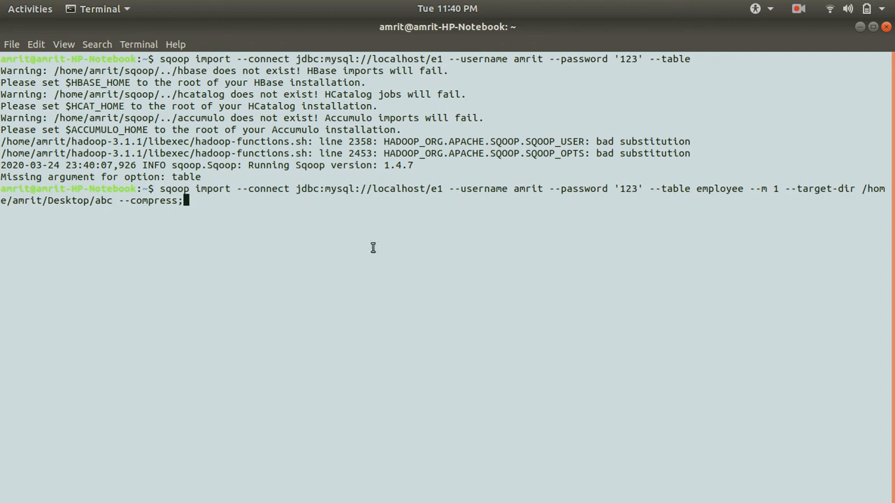
double_click(70, 201)
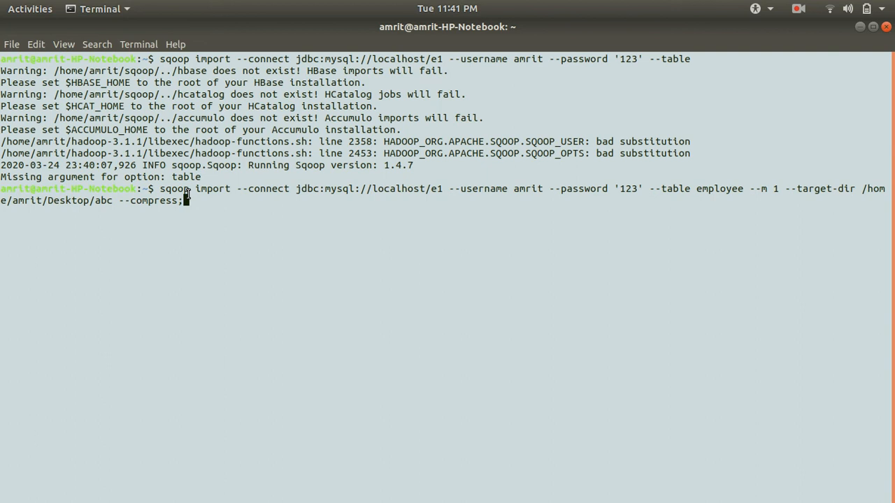
key(Return)
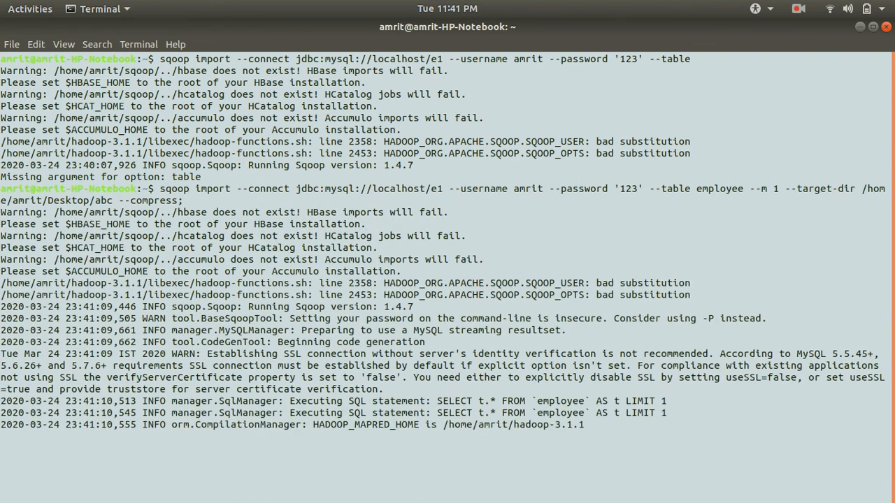
scroll(down, 3)
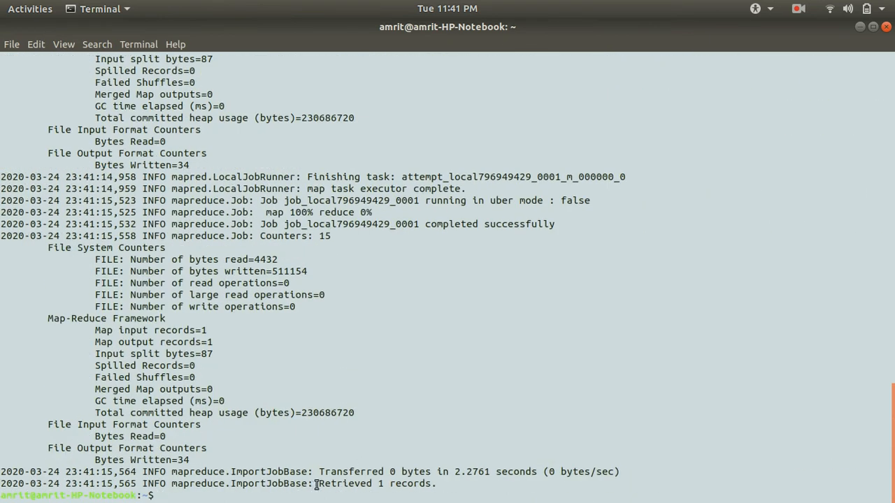
mouse_move(45, 488)
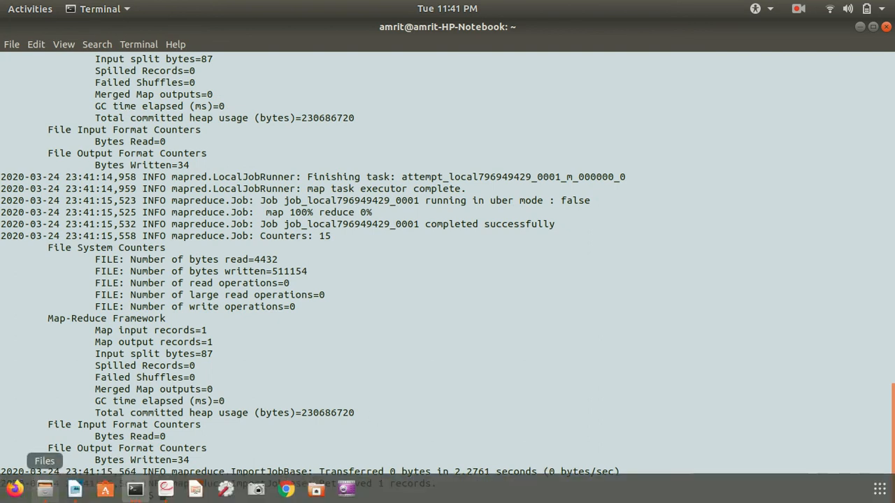
Check in Files that Desktop/abc holds part-m-00000.gz and _SUCCESS, then return to Desktop
click(44, 489)
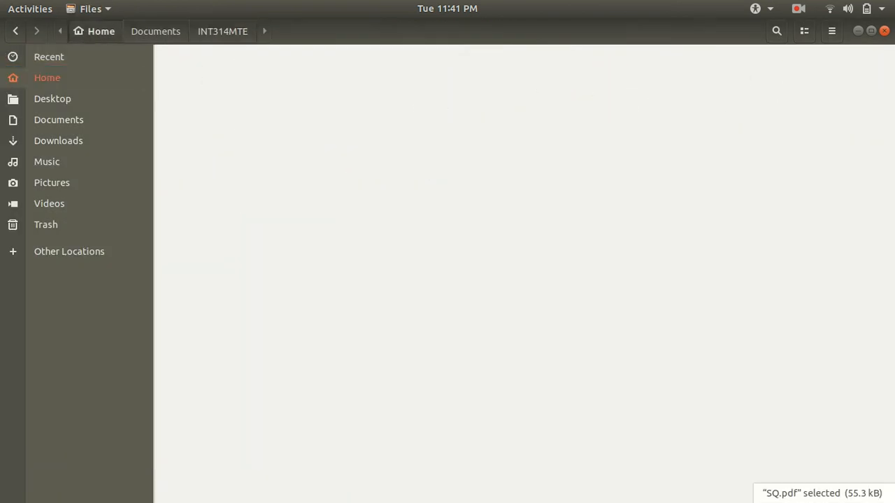
click(52, 98)
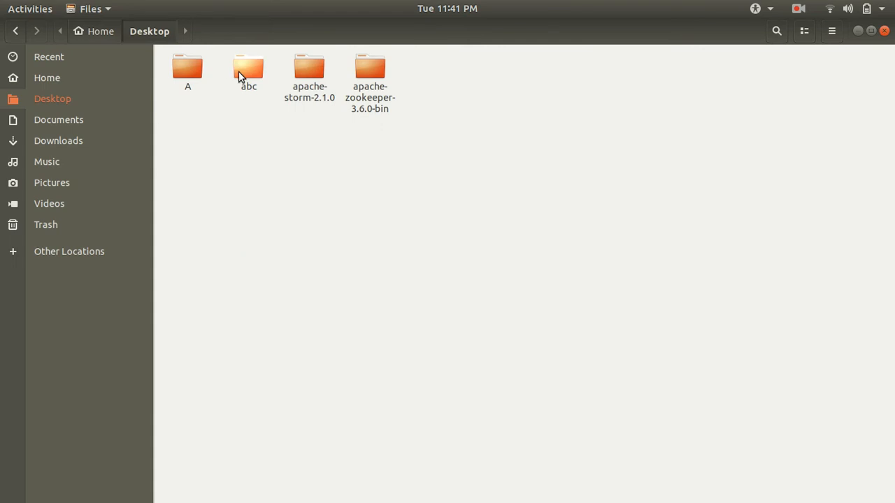
double_click(248, 67)
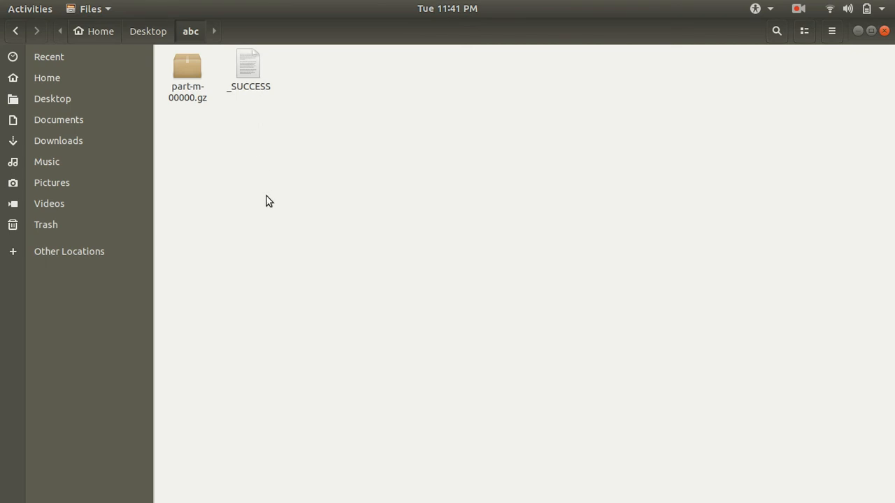
mouse_move(147, 31)
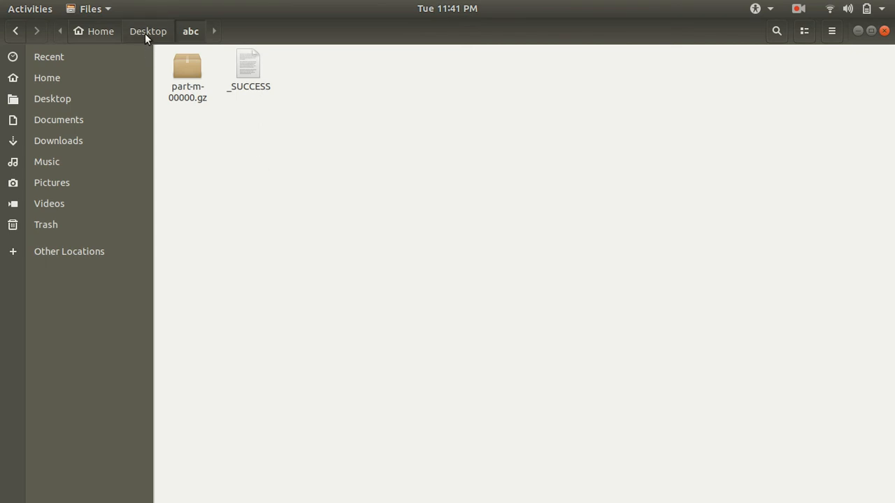
click(148, 31)
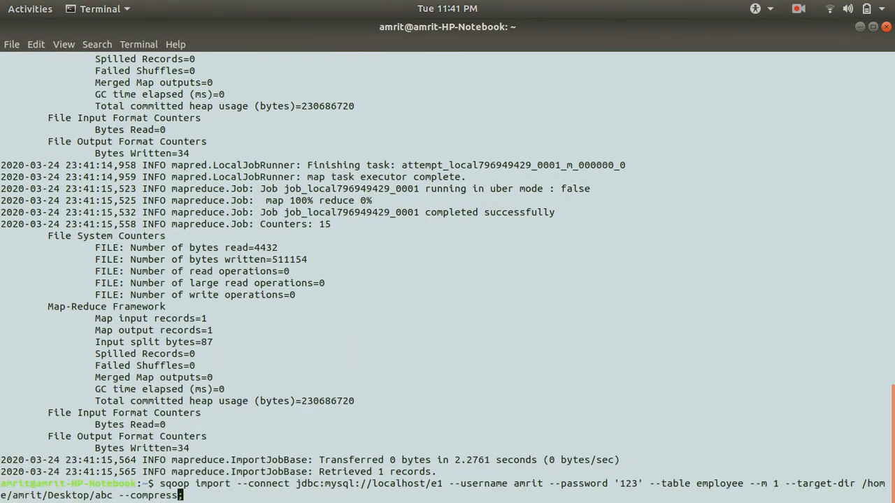
Rerun the employee import with target dir Desktop/abc1 and --compression-codec deflate
text(;)
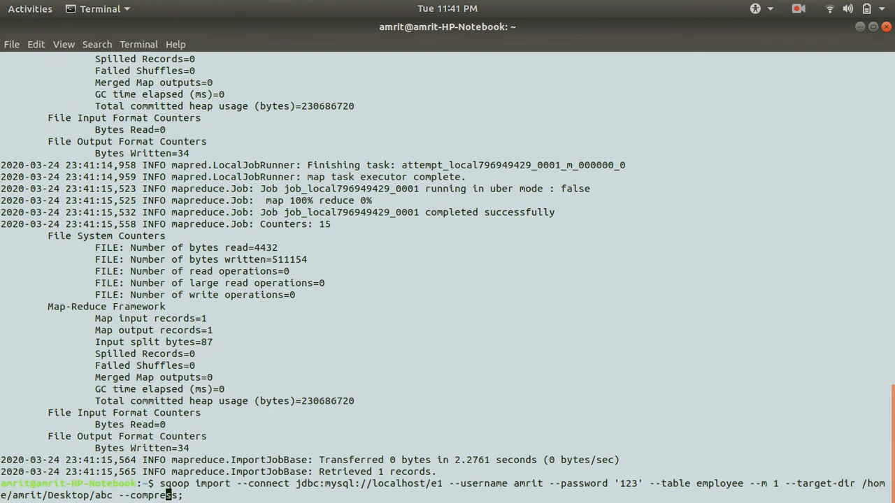
text(1)
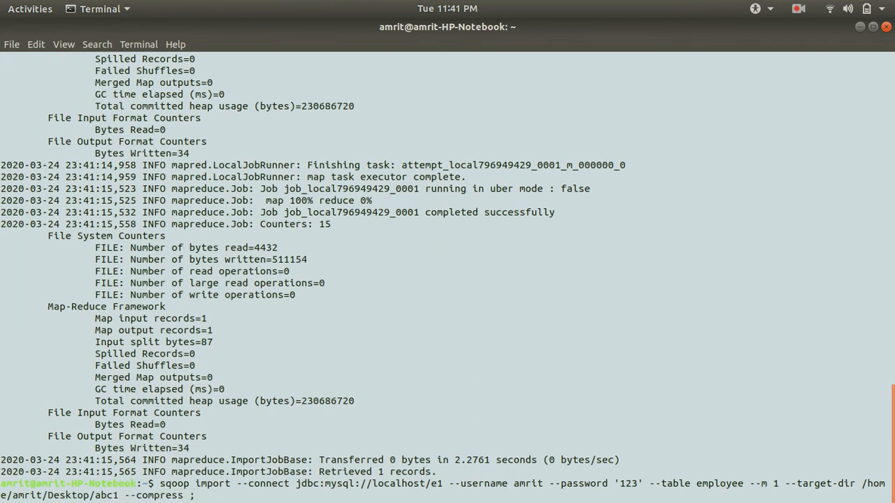
text(--compre)
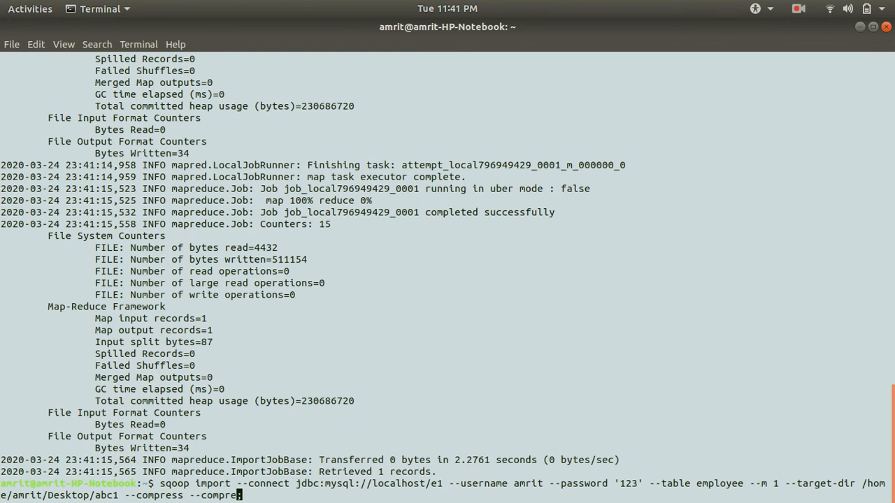
text(ssion-)
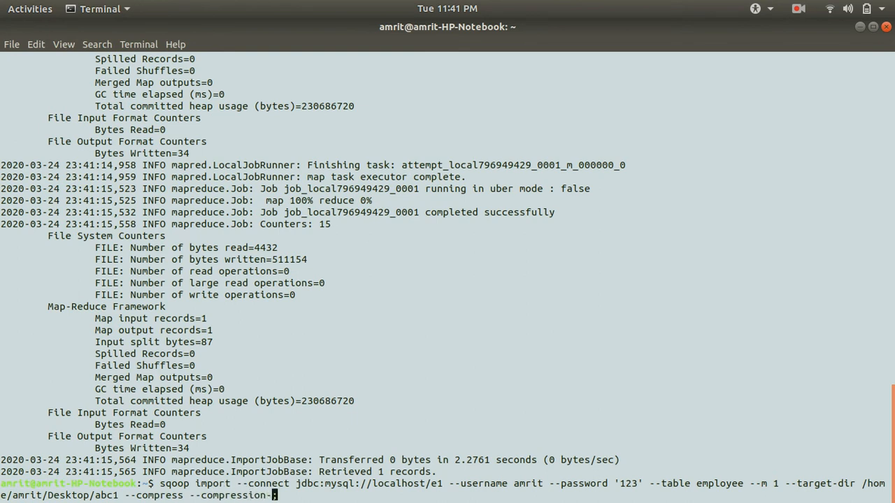
text(codec)
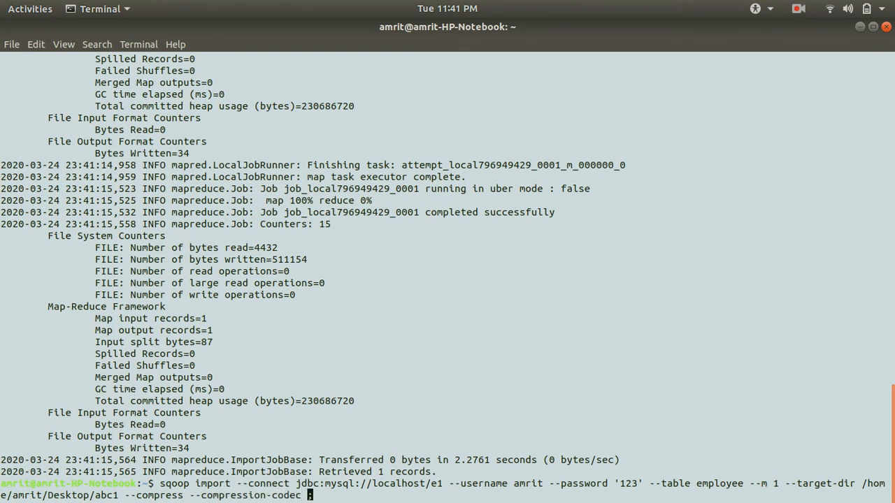
text(de)
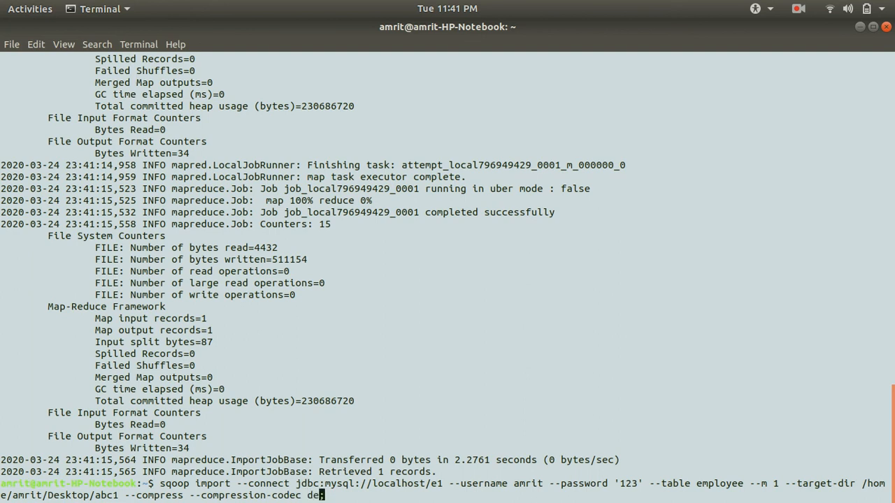
text(flate;)
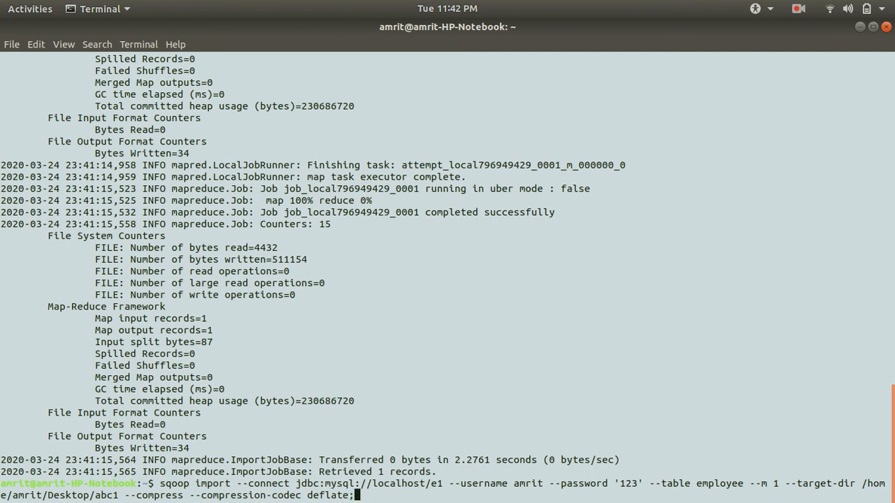
key(Return)
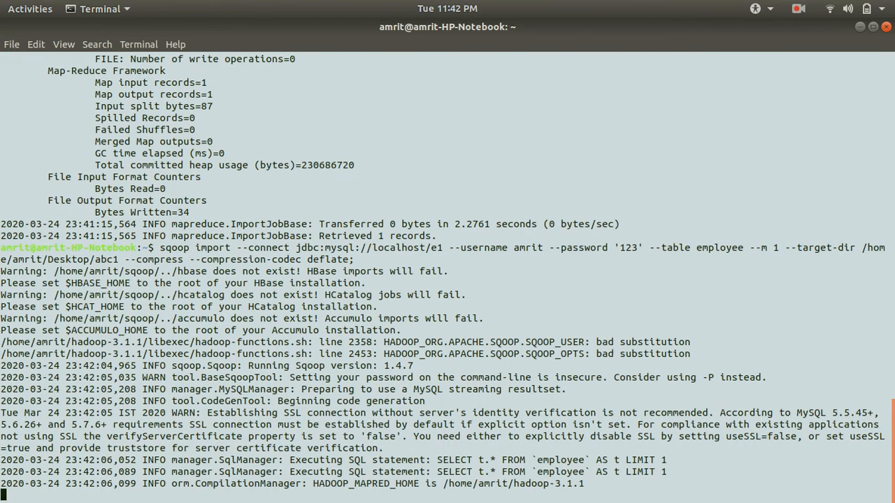
scroll(down, 3)
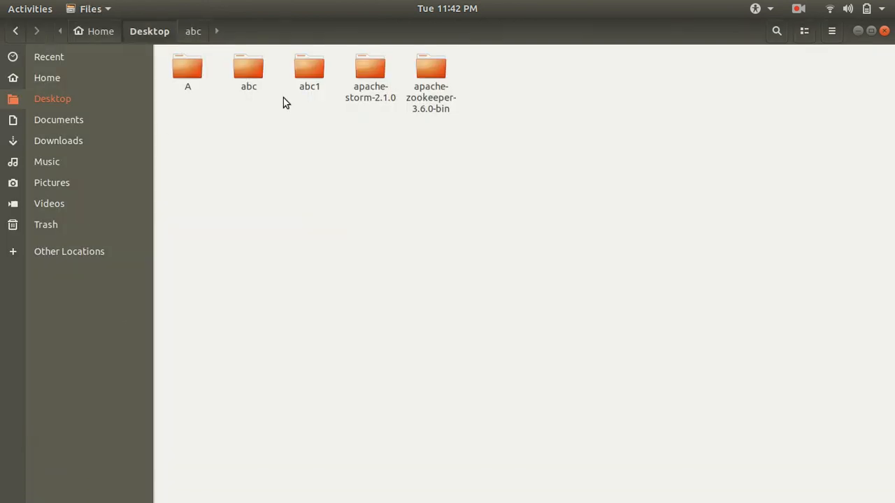
Open abc1 to see part-m-00000.deflate and _SUCCESS, then return to Terminal
double_click(309, 70)
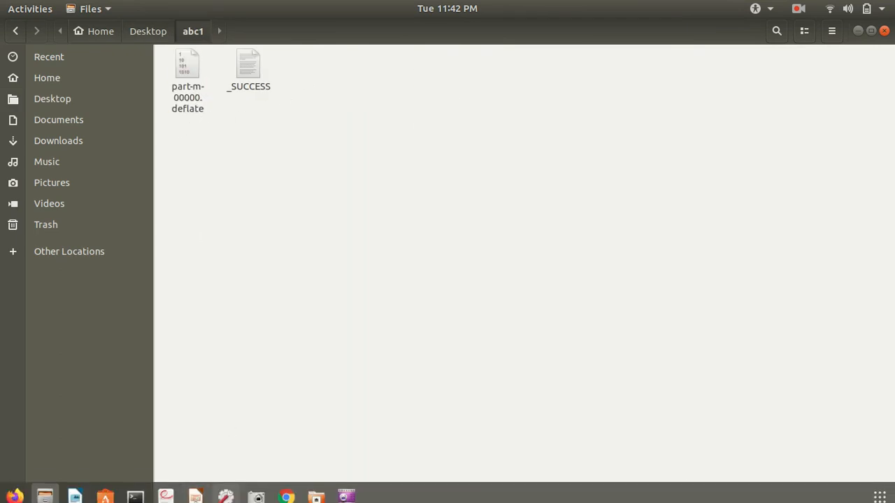
click(135, 496)
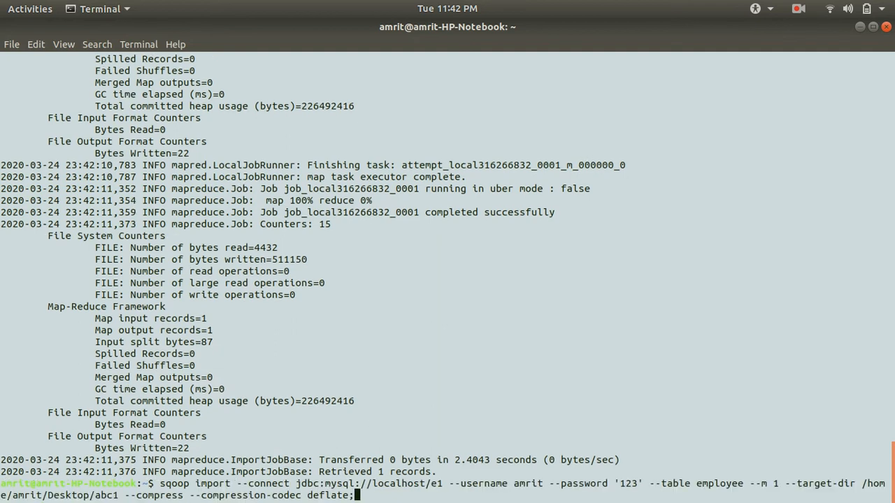
Rerun the employee import into Desktop/abc2 with the bzip2 compression codec
key(BackSpace)
text(bz)
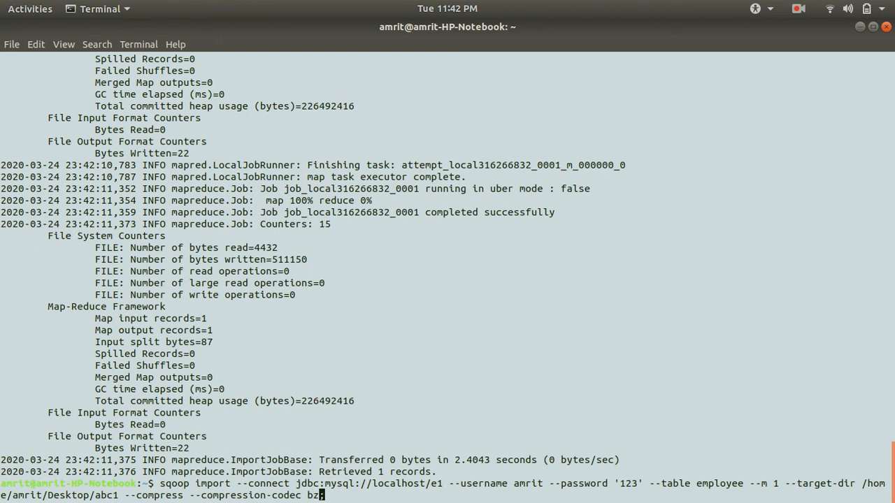
text(ip2;)
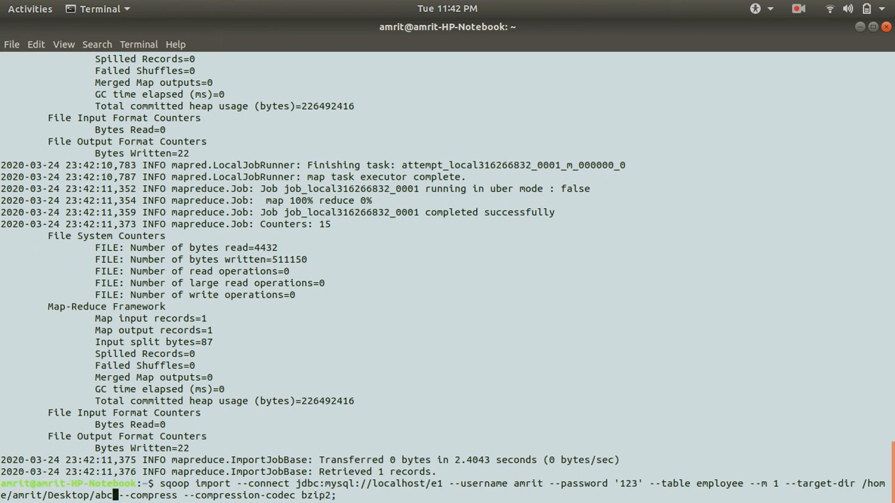
text(2)
key(Return)
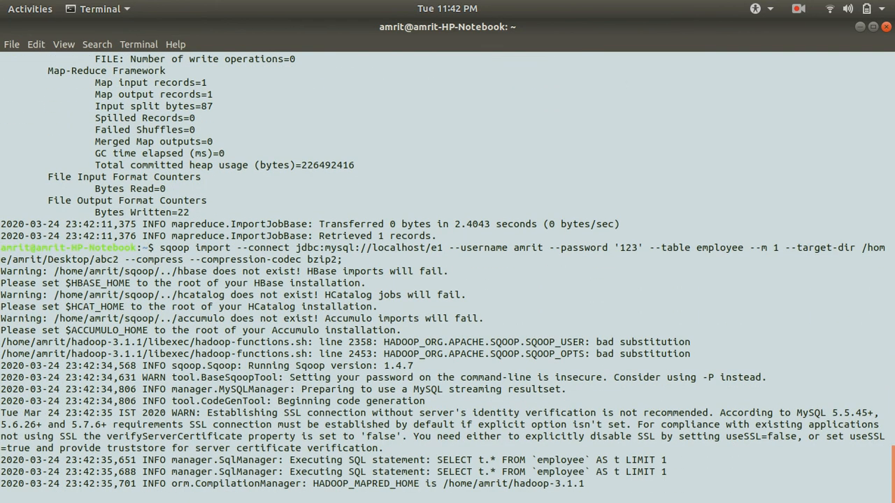
scroll(down, 3)
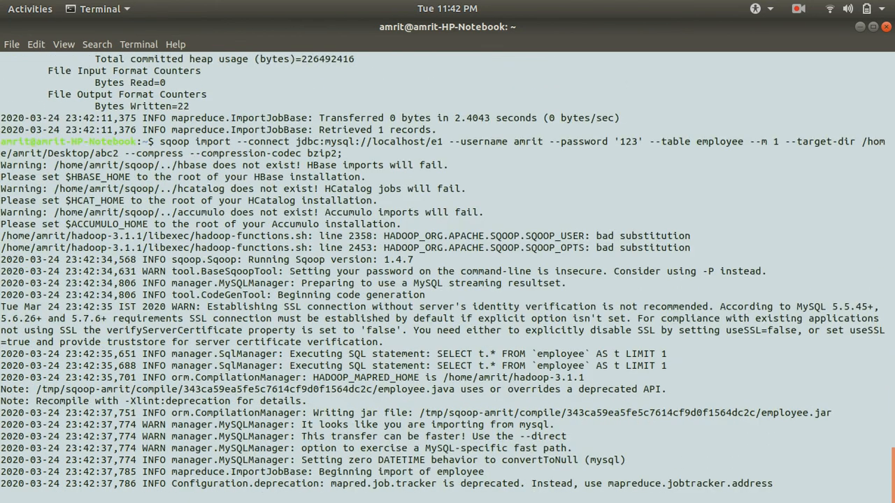
scroll(down, 3)
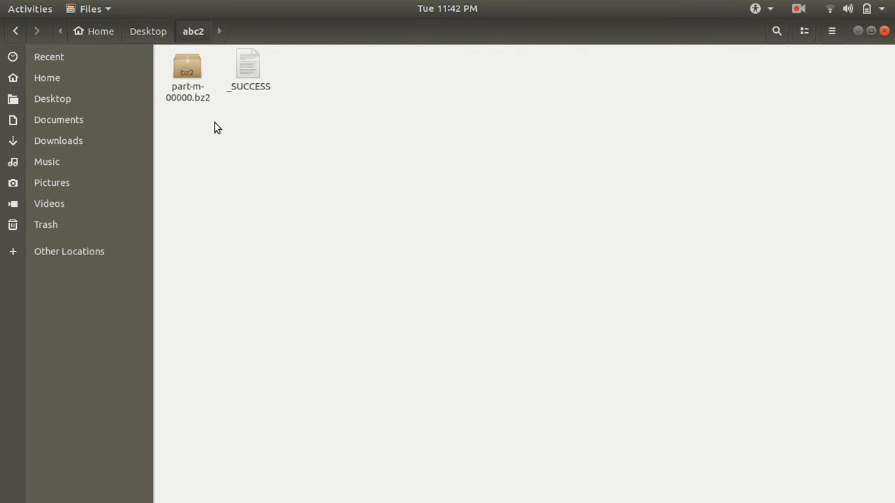
mouse_move(394, 411)
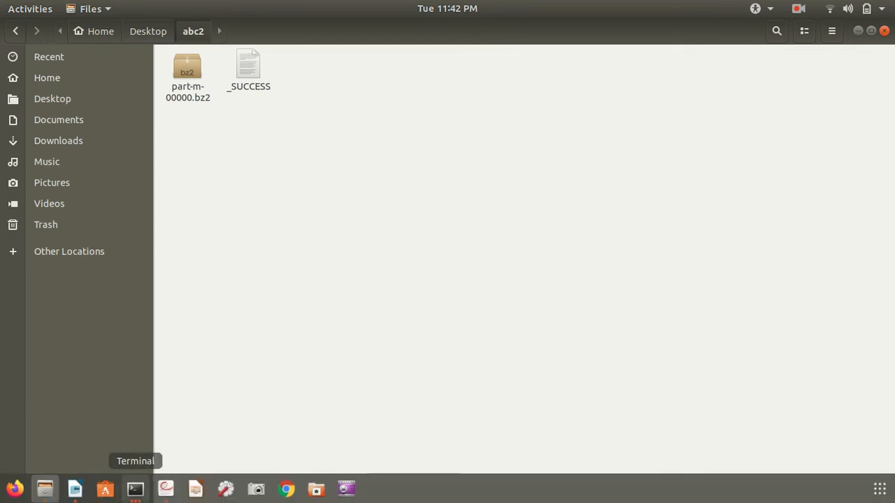
mouse_move(135, 489)
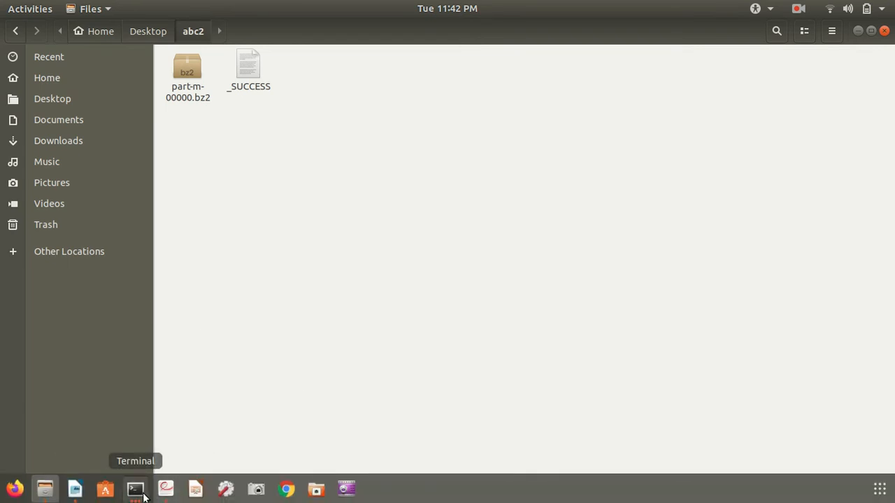
Return to Terminal after checking abc2 contains part-m-00000.bz2 and _SUCCESS
click(135, 488)
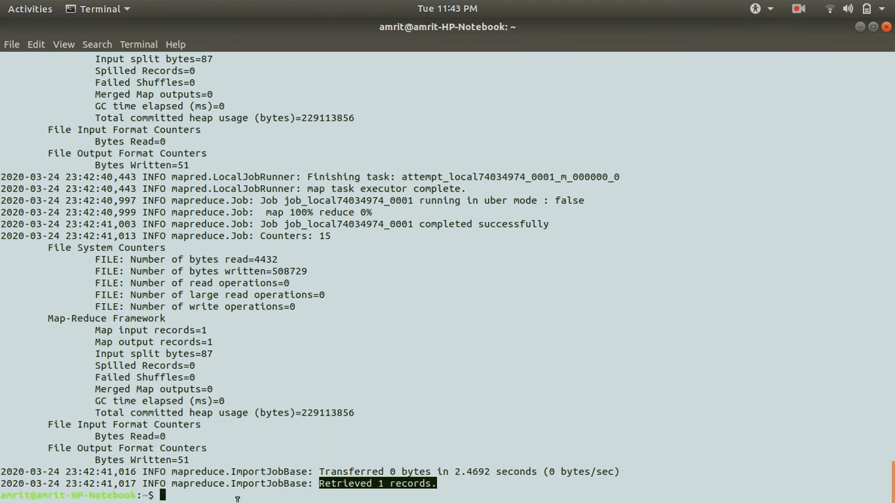
mouse_move(299, 413)
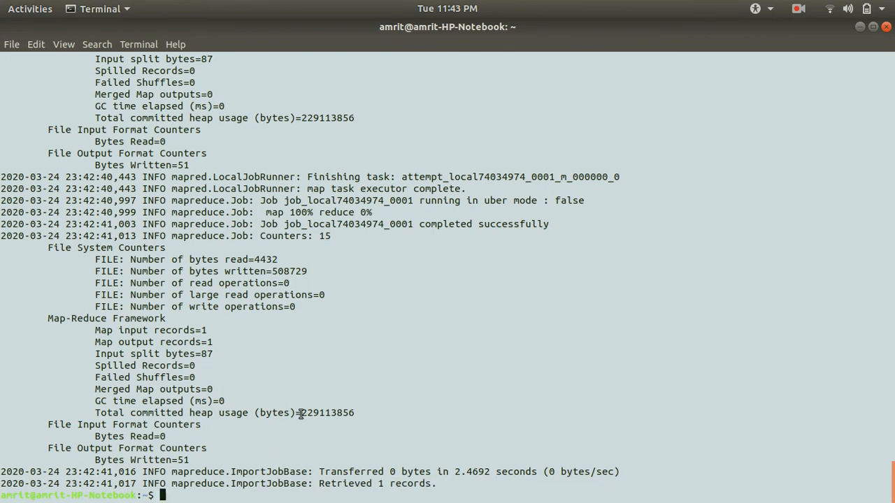
mouse_move(664, 5)
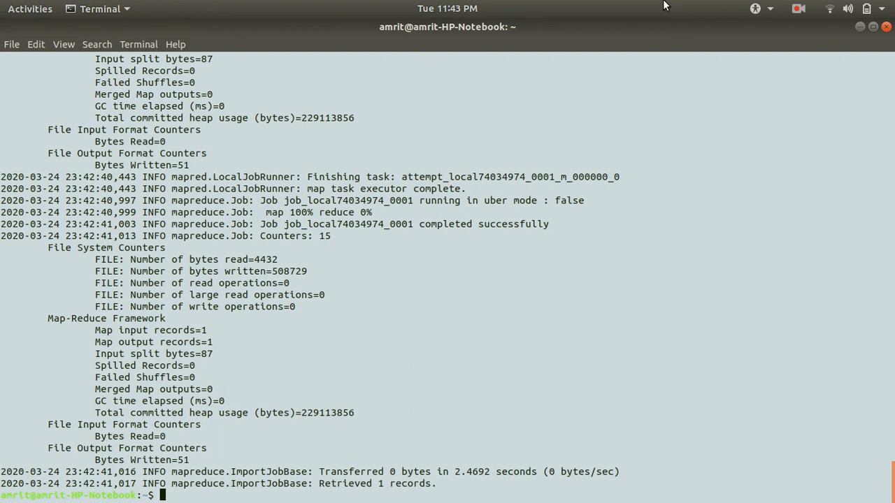